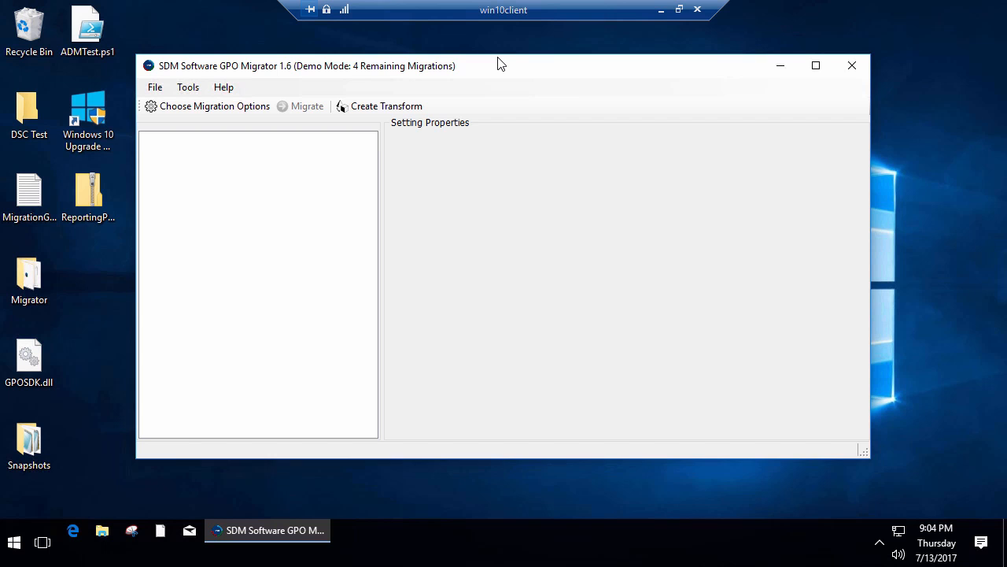
pyautogui.moveTo(505, 76)
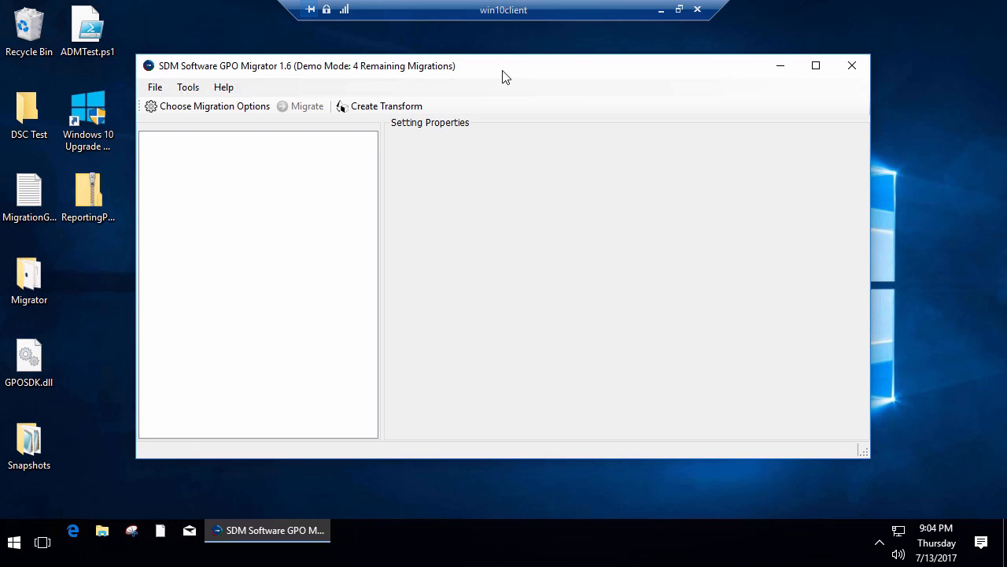
pyautogui.moveTo(206, 114)
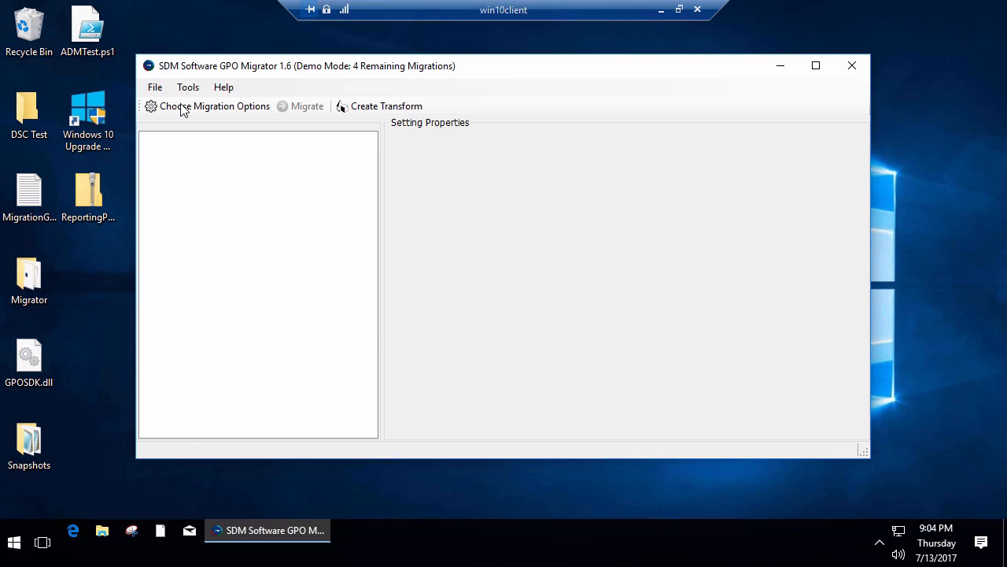
# Choose a GPO-to-GPO migration and select AdminTemplateMigratorMaster from the domain as the source
pyautogui.click(214, 106)
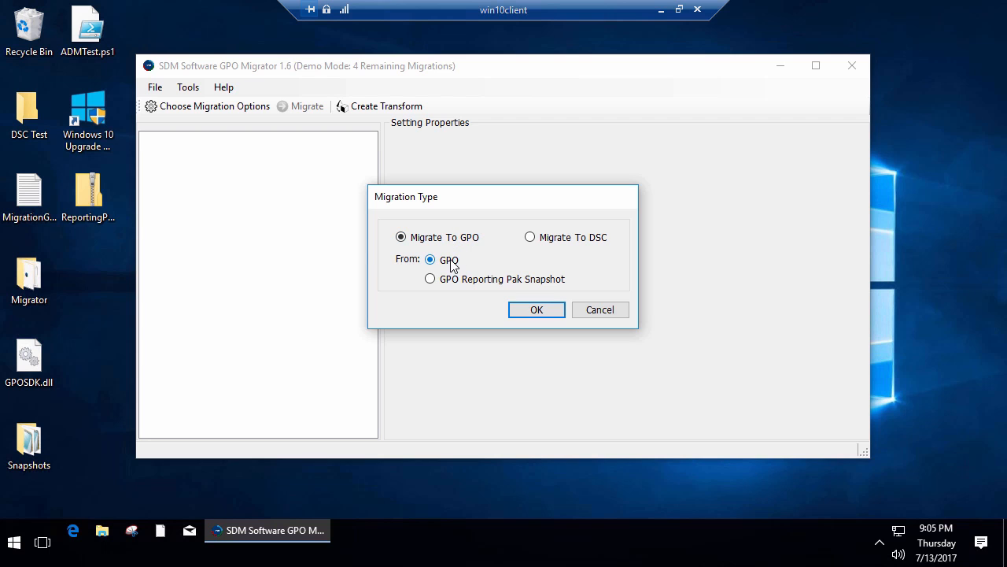
pyautogui.moveTo(569, 242)
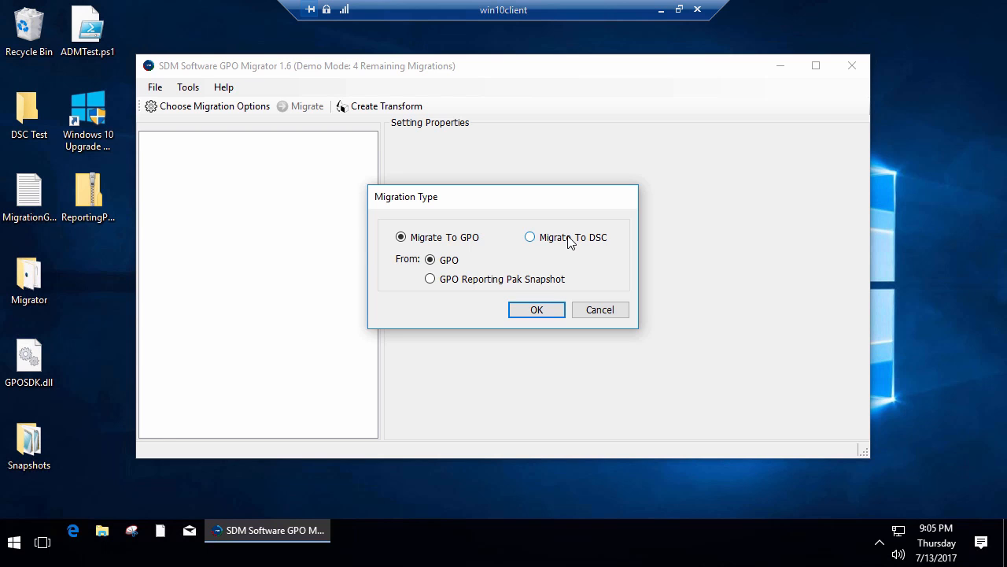
pyautogui.moveTo(547, 243)
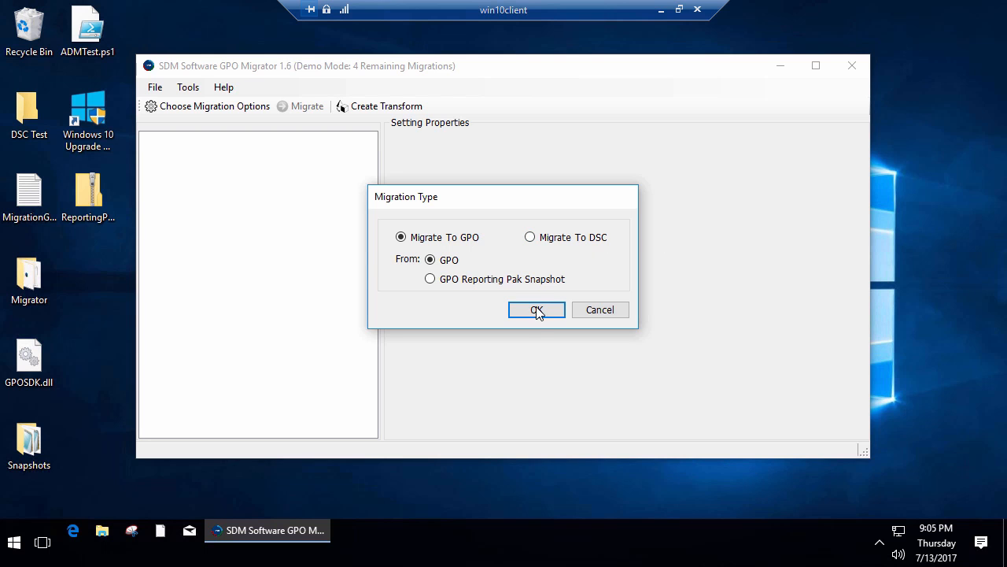
pyautogui.click(537, 309)
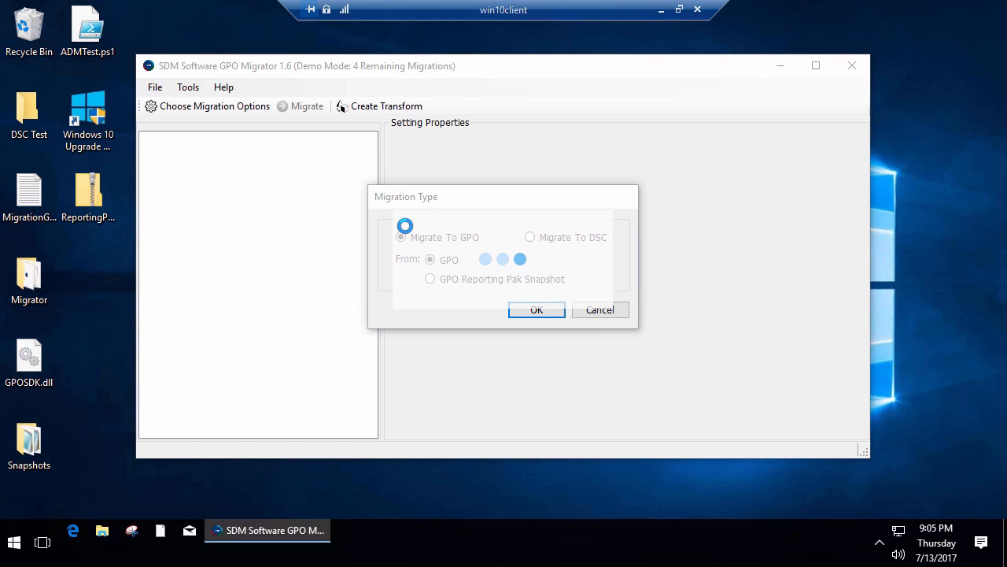
pyautogui.click(537, 308)
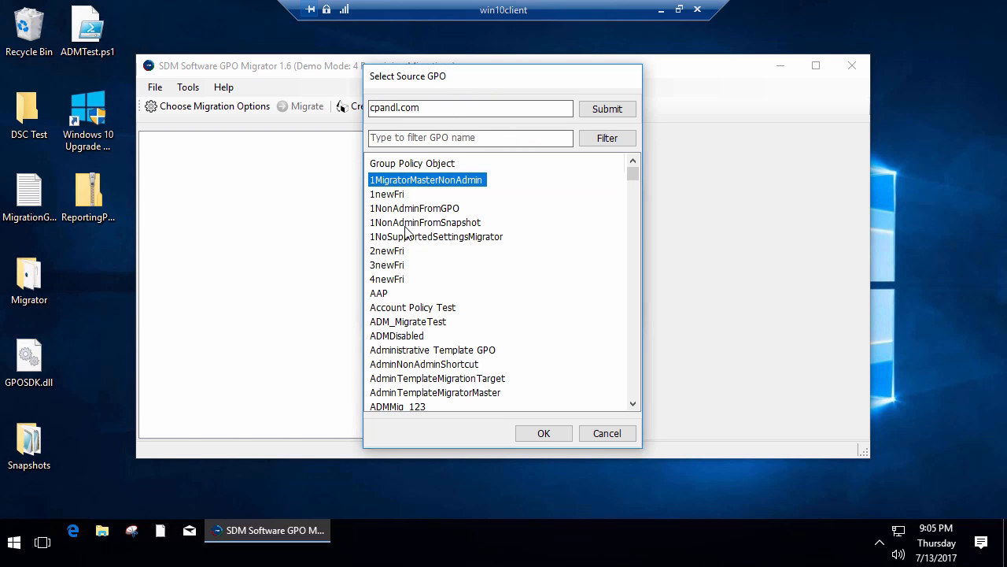
pyautogui.moveTo(386, 384)
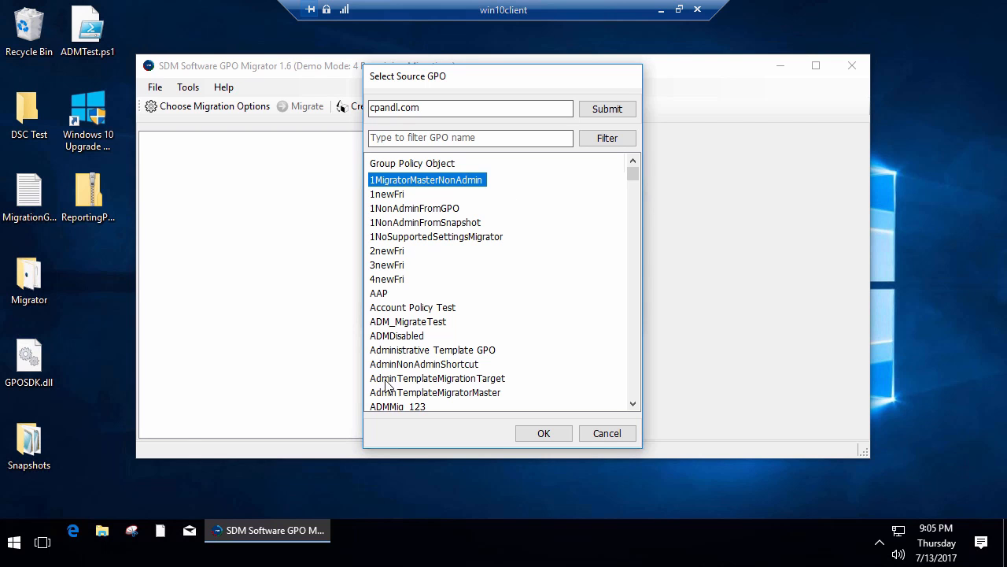
pyautogui.click(434, 392)
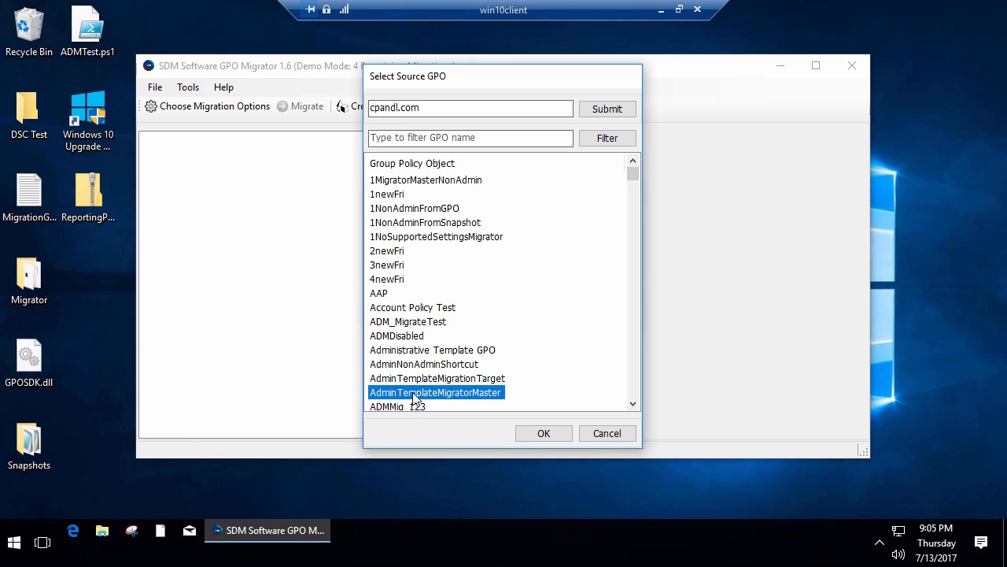
pyautogui.click(545, 433)
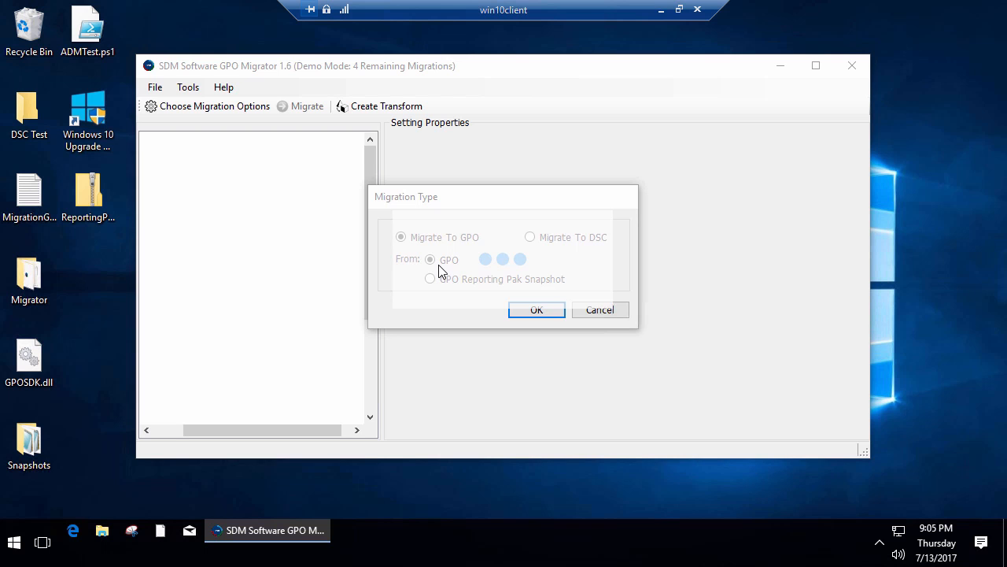
# Expand the policy tree and check all Control Panel and Internet Explorer admin template settings
pyautogui.click(536, 308)
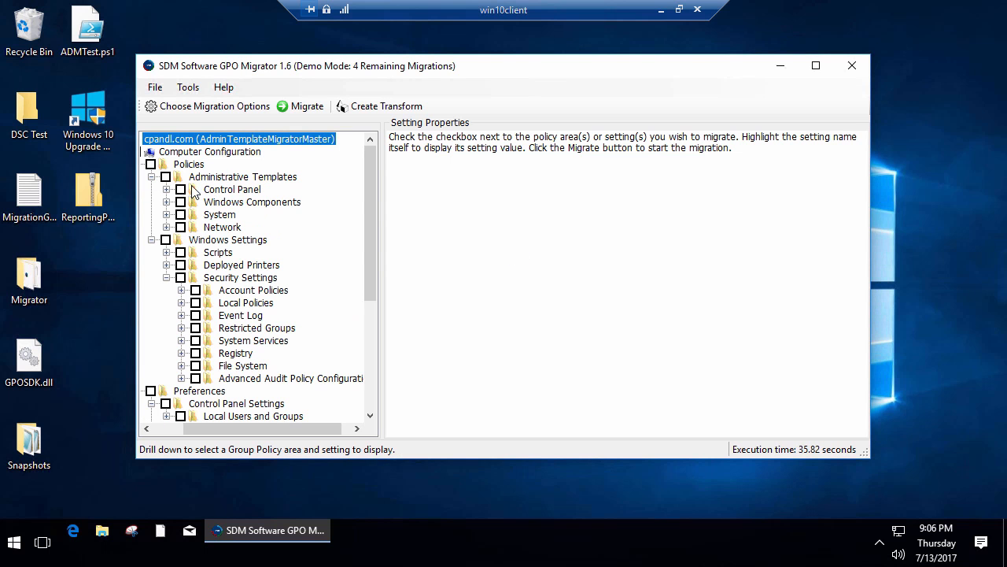
pyautogui.click(181, 189)
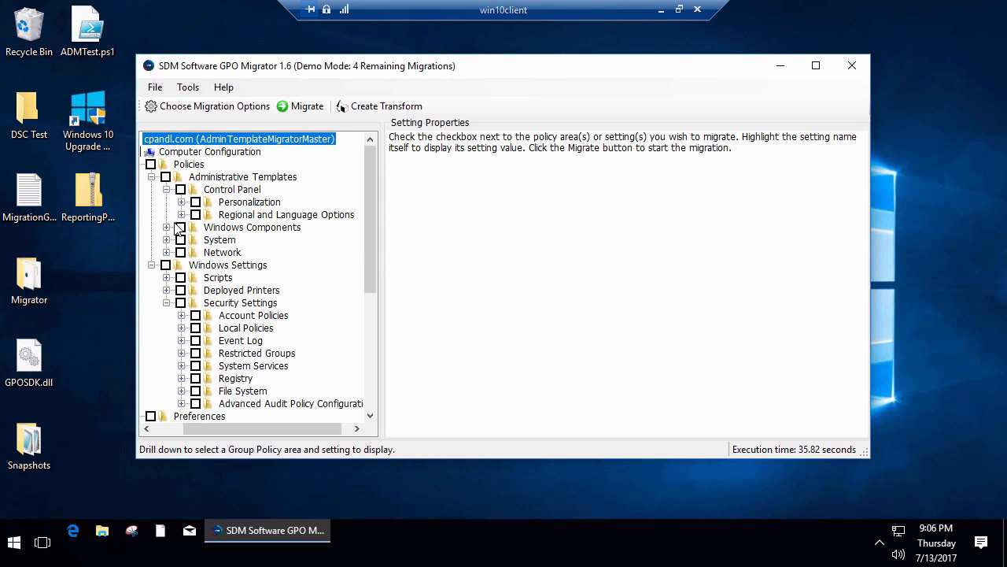
pyautogui.click(180, 227)
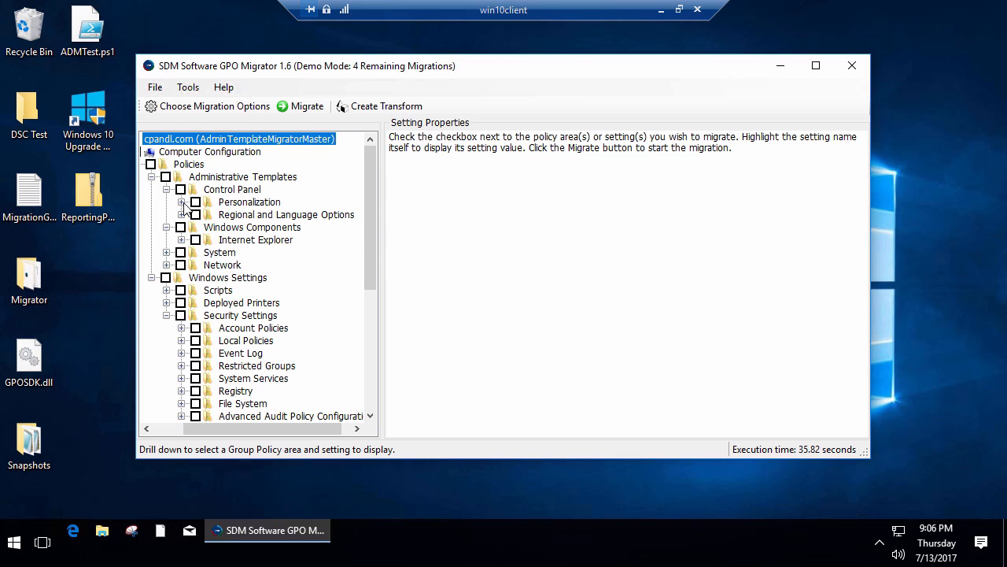
pyautogui.click(181, 201)
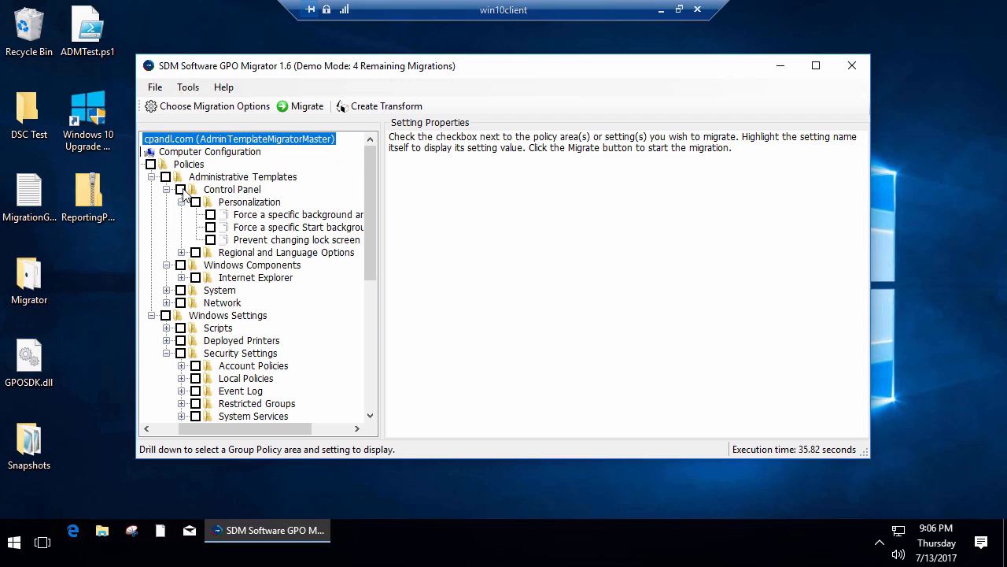
pyautogui.click(196, 189)
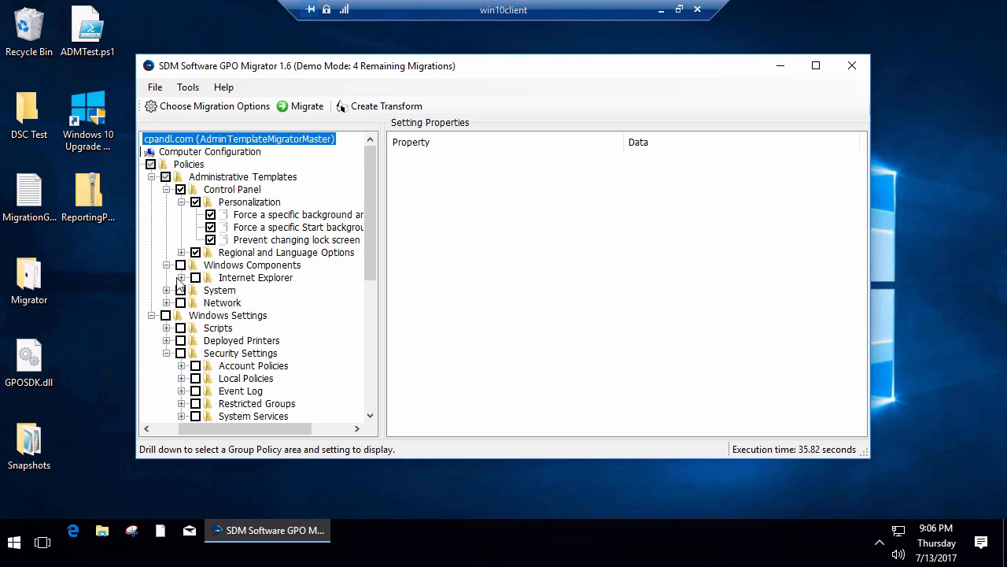
pyautogui.click(181, 277)
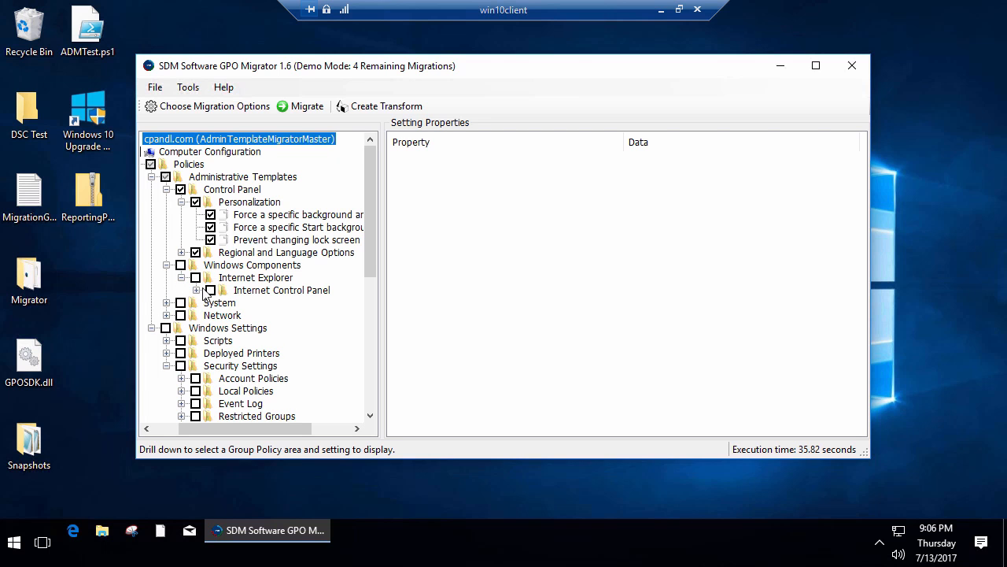
pyautogui.click(196, 289)
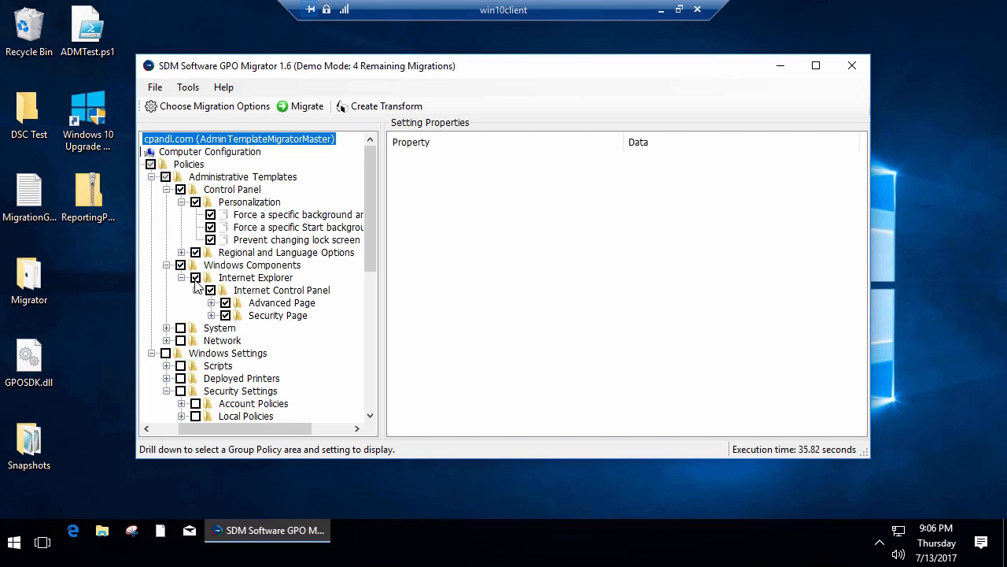
# Start the migration and name the new destination GPO MigrationTarget in child.cpandi.com
pyautogui.click(306, 107)
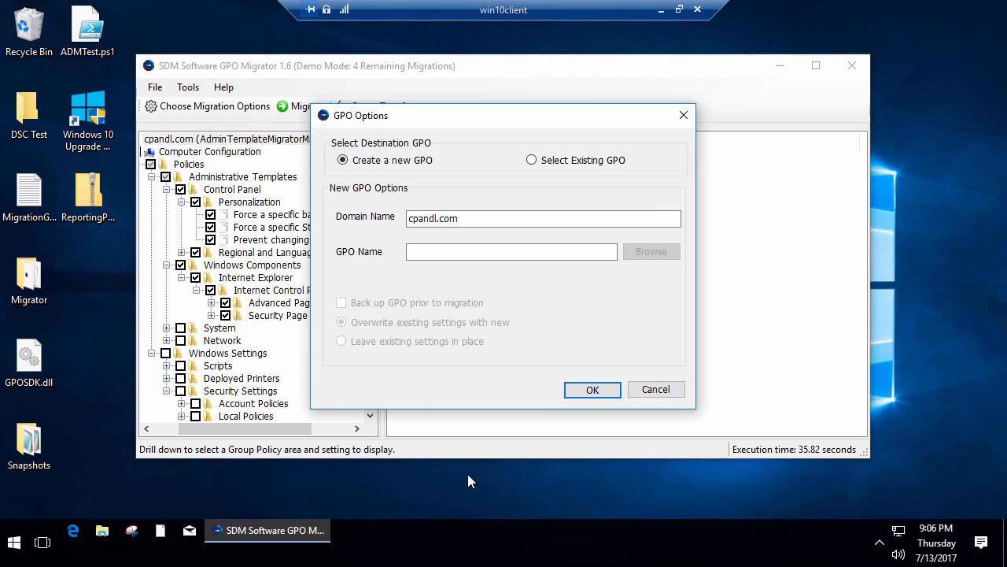
pyautogui.moveTo(425, 233)
pyautogui.write('child.')
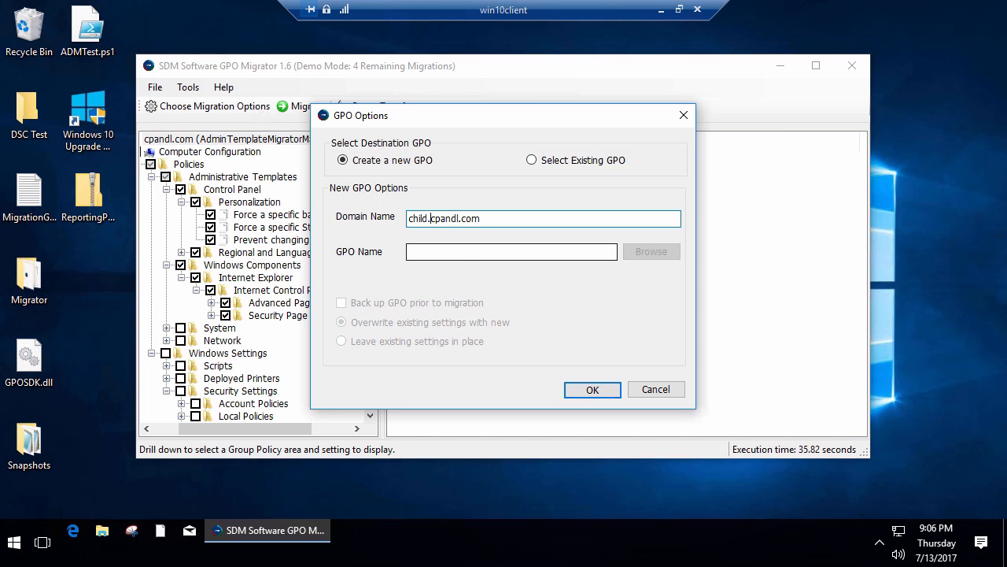
pyautogui.click(485, 252)
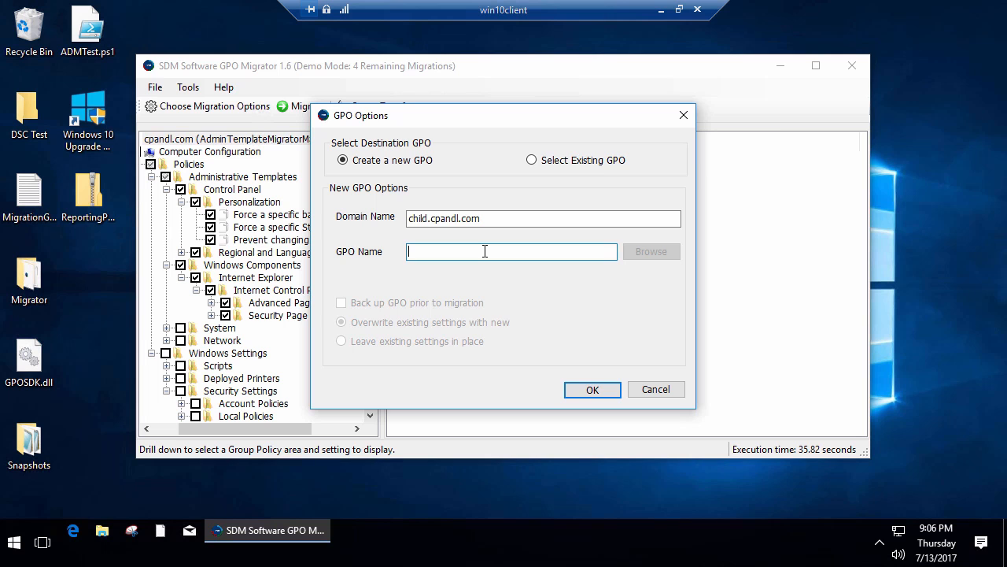
pyautogui.write('MigationTarget')
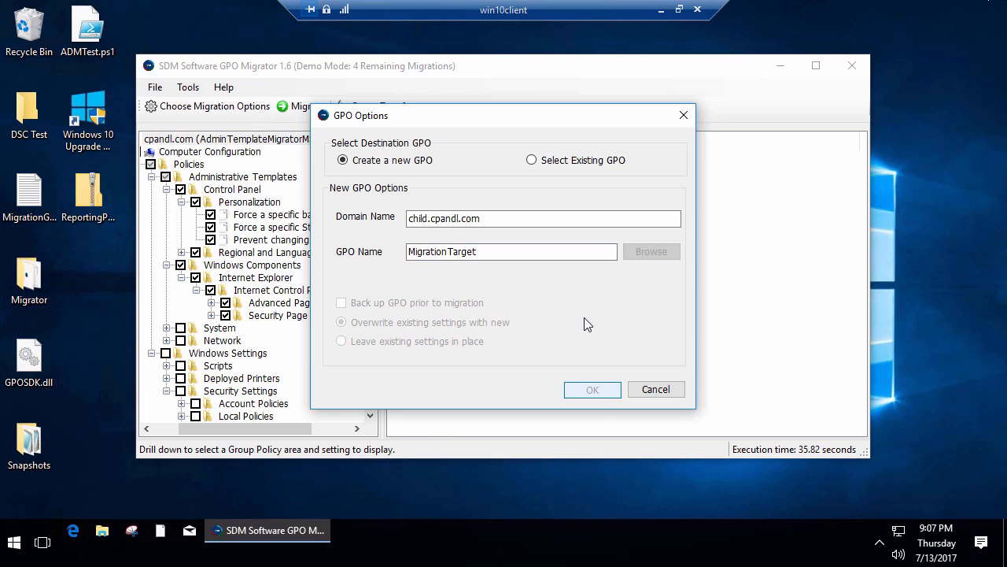
# Confirm the destination and migrate the 56 settings into MigrationTarget with no skips or errors
pyautogui.click(592, 390)
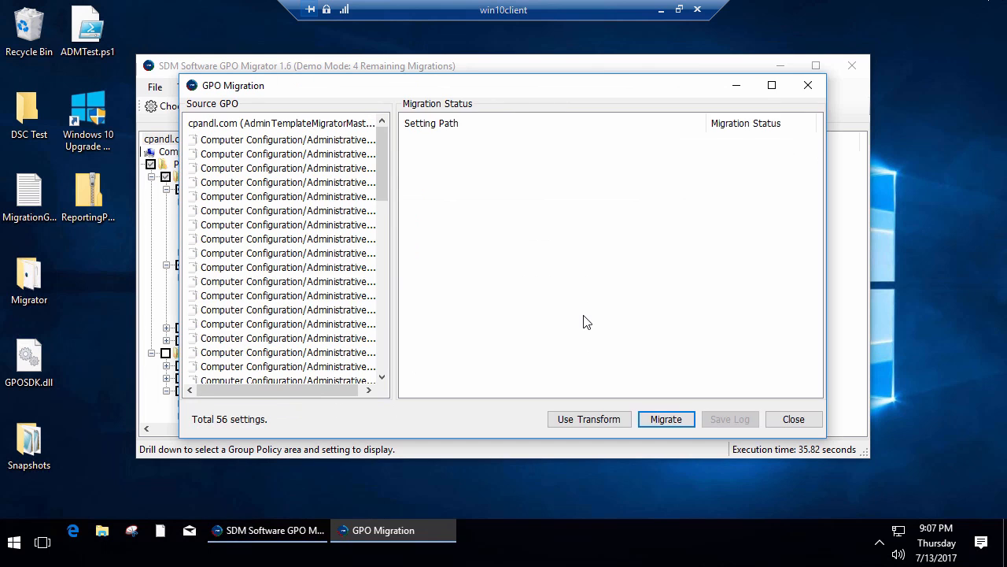
pyautogui.moveTo(392, 195)
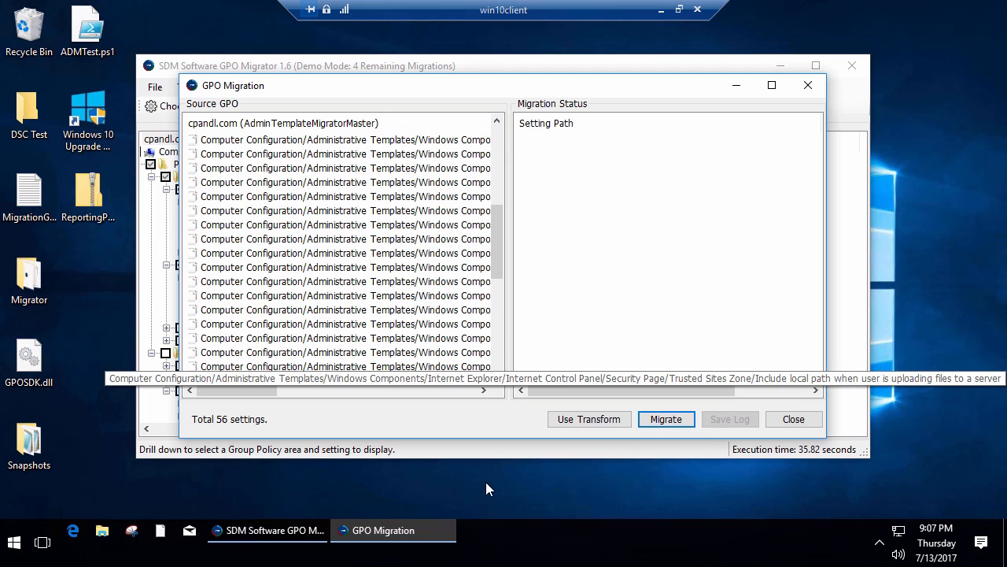
pyautogui.click(667, 419)
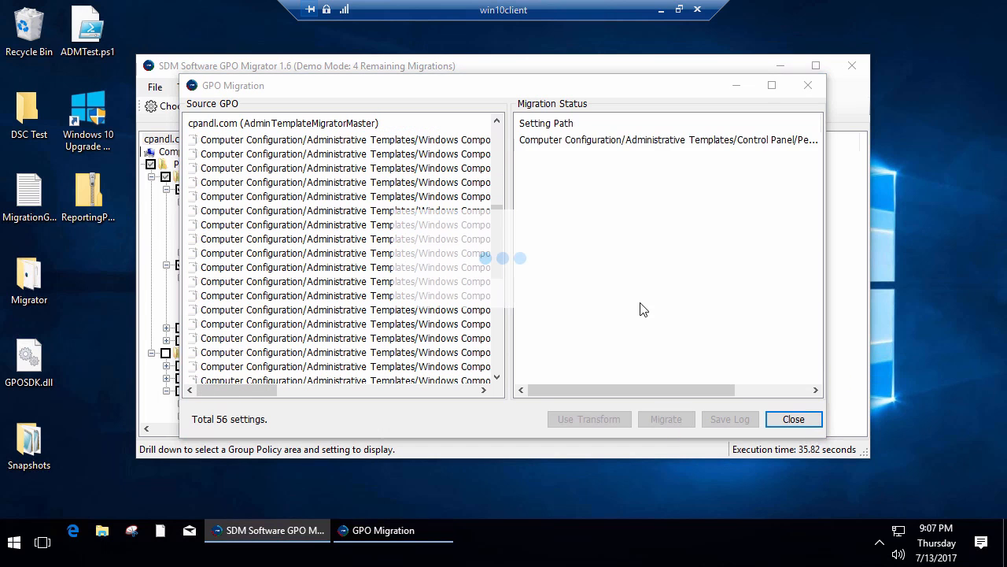
pyautogui.moveTo(707, 381)
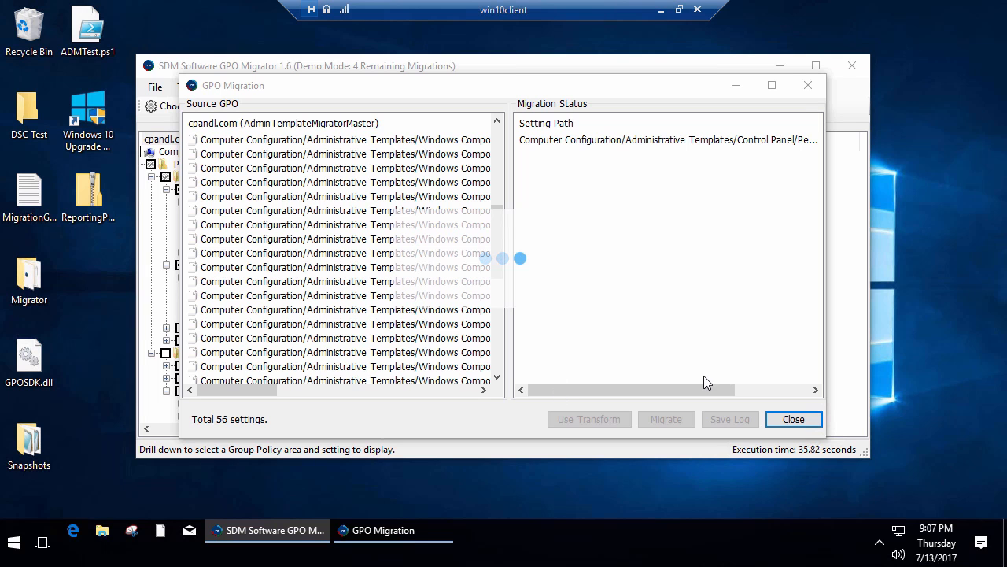
pyautogui.moveTo(699, 391)
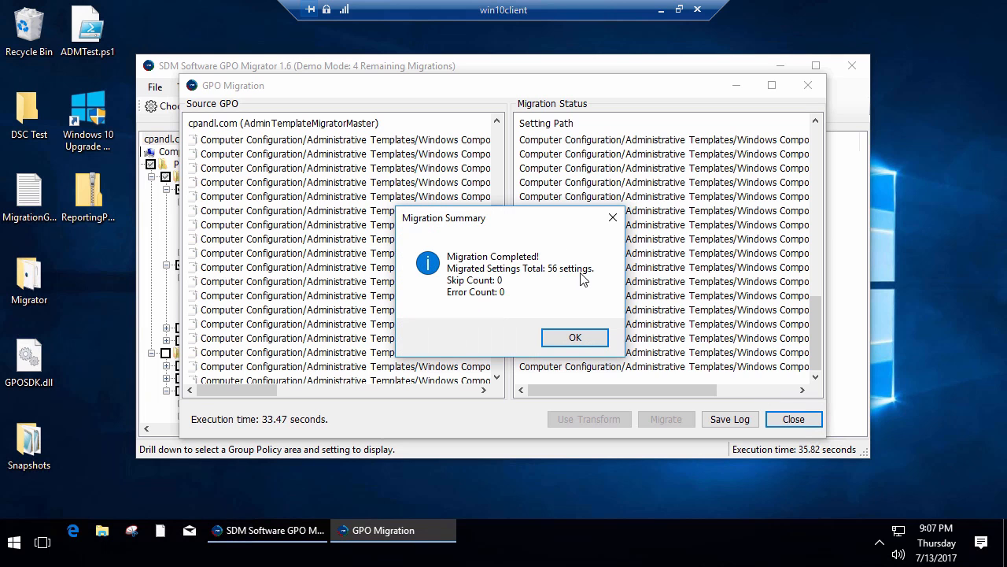
pyautogui.moveTo(574, 290)
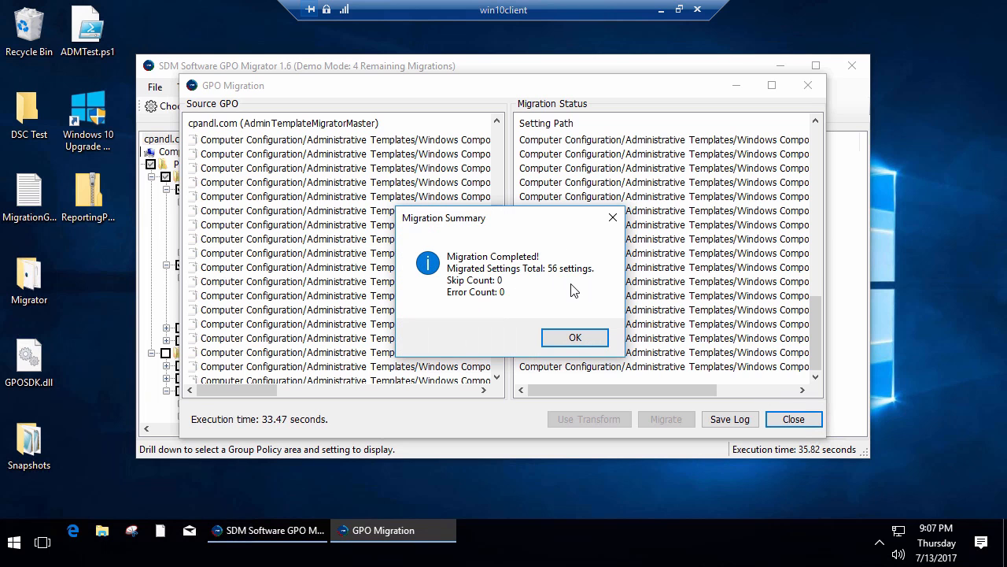
pyautogui.click(575, 337)
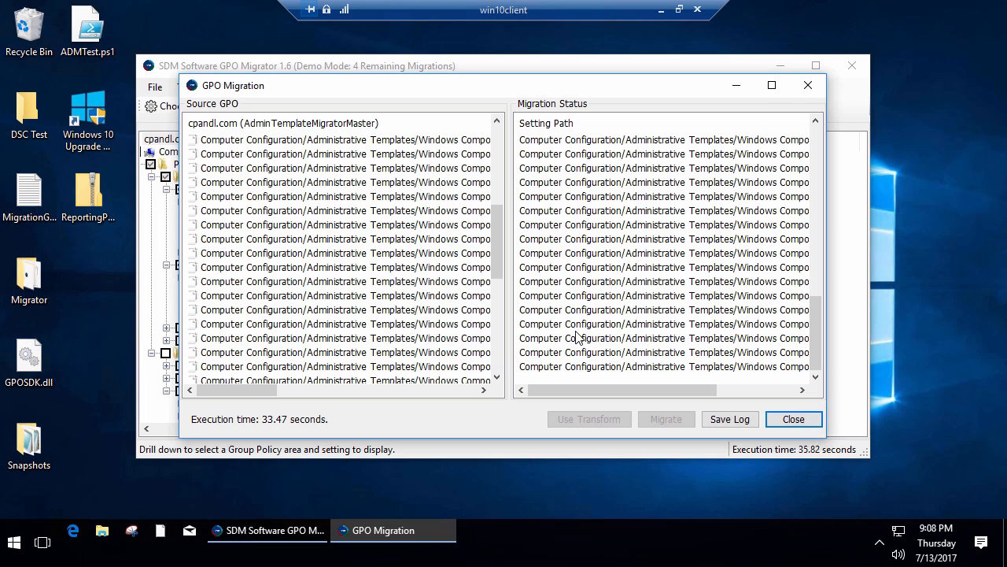
# Close the results and switch the migration source to a GPO Reporting Pak snapshot
pyautogui.click(794, 419)
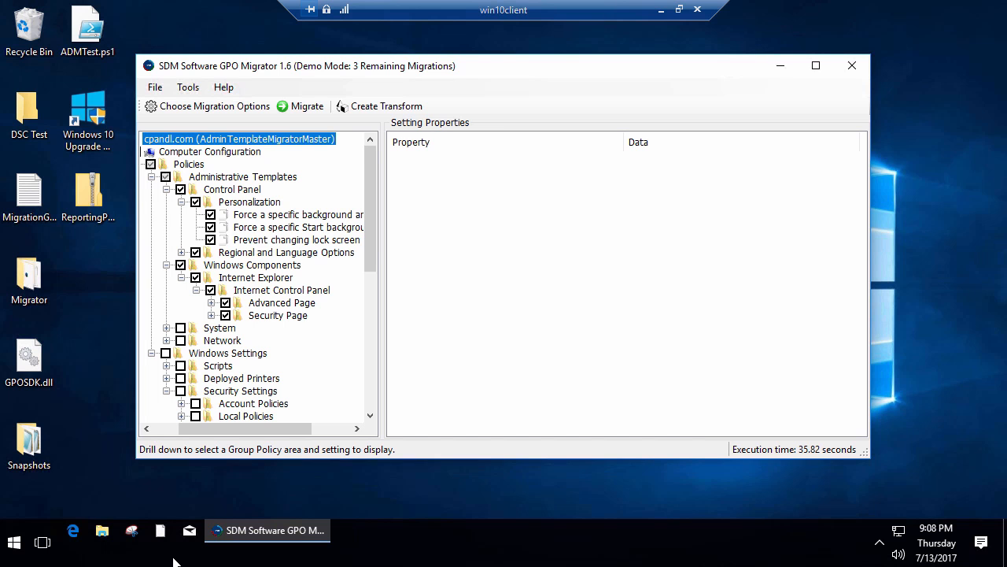
pyautogui.moveTo(224, 195)
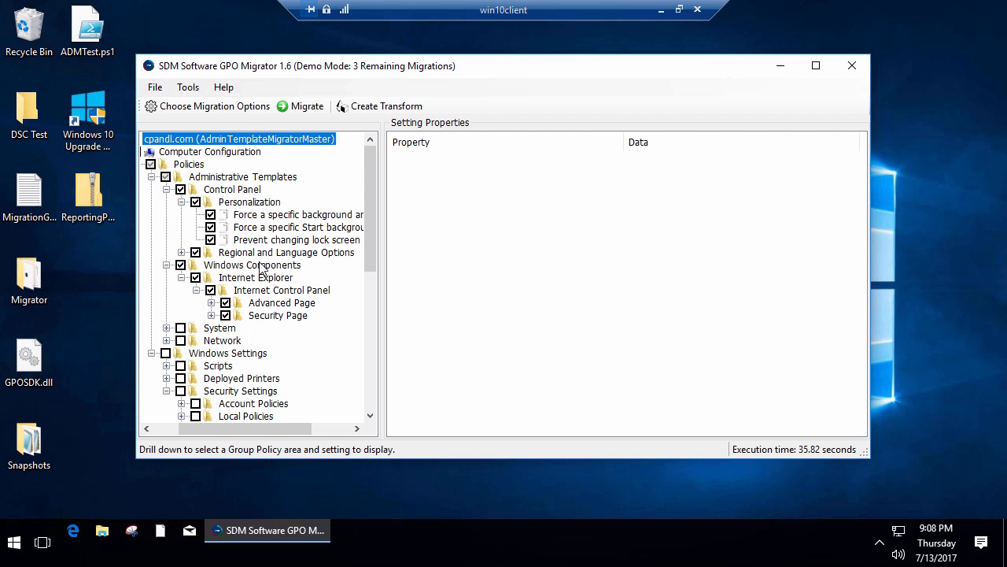
pyautogui.click(305, 105)
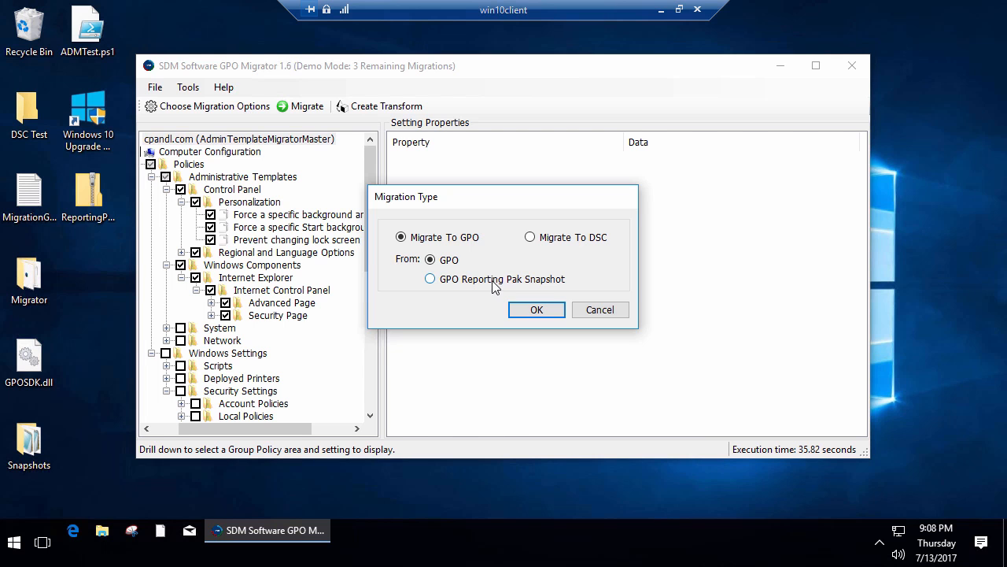
pyautogui.click(537, 309)
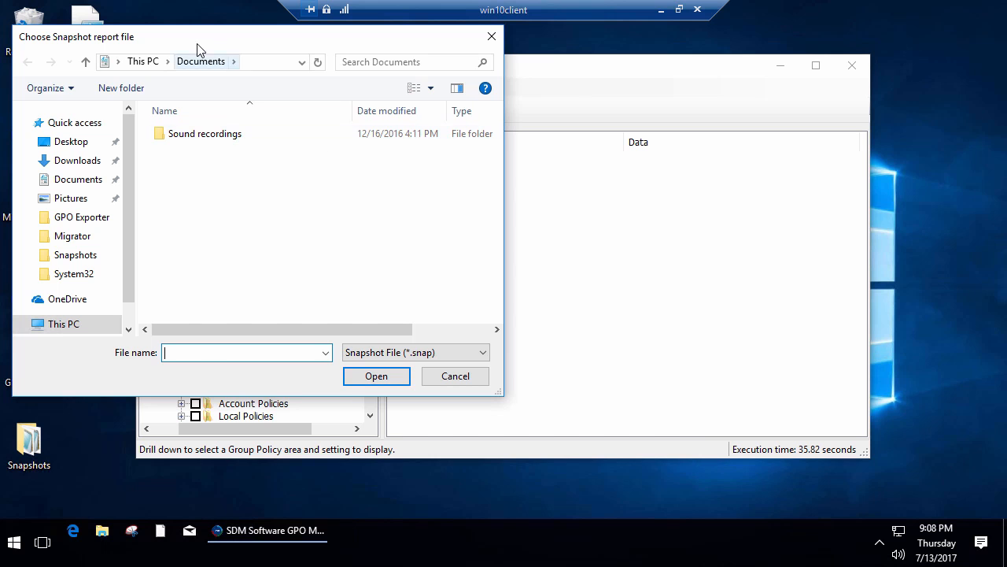
# Load the newest .snap file from the desktop Snapshots folder, sorted by date modified
pyautogui.click(71, 142)
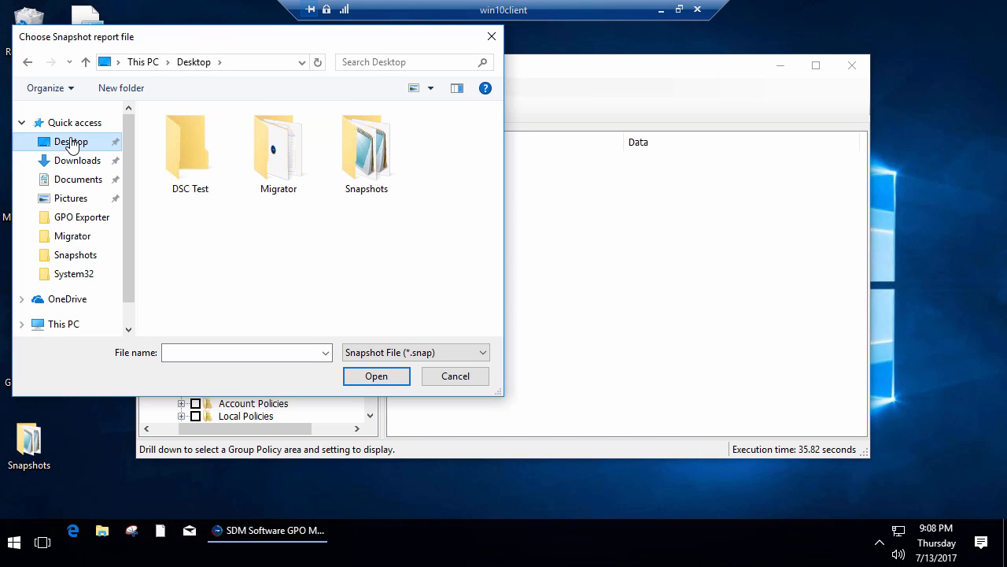
pyautogui.doubleClick(365, 145)
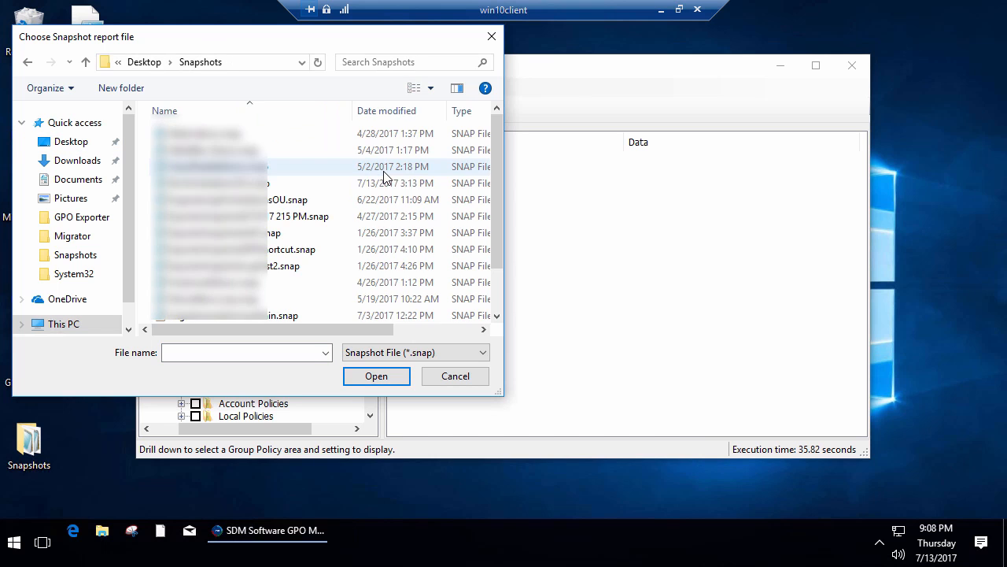
pyautogui.click(387, 110)
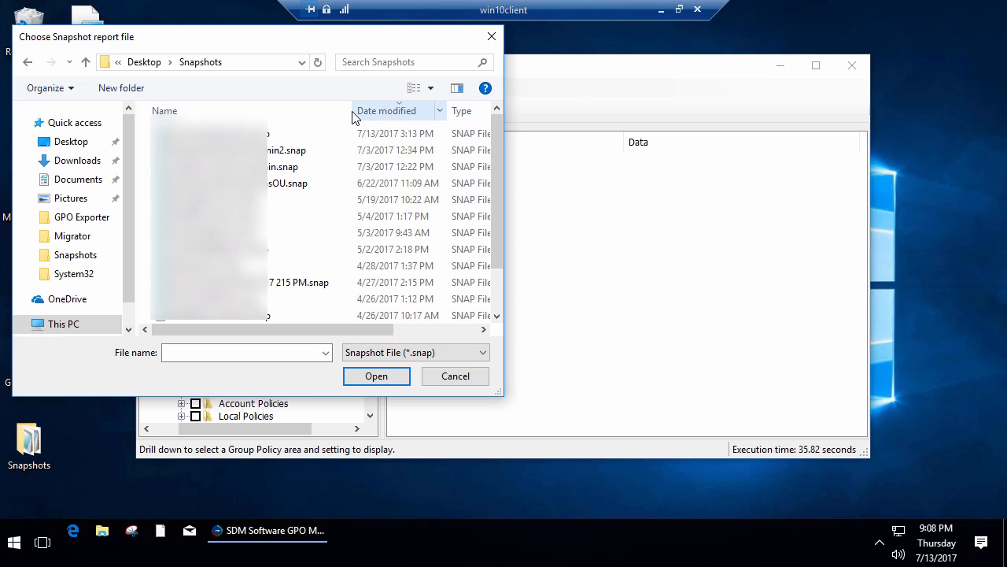
pyautogui.click(455, 376)
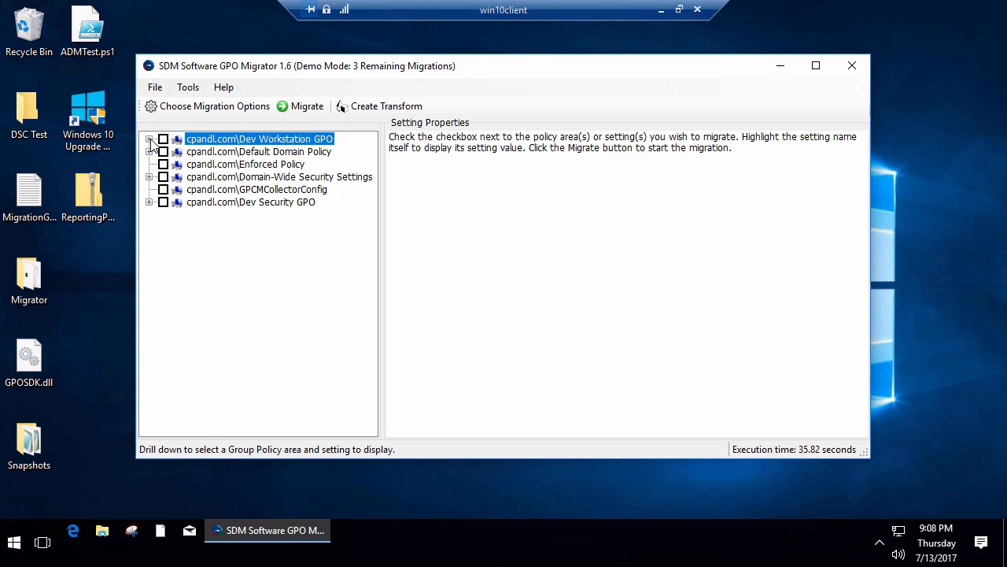
# Expand the snapshot GPOs and check Default Domain Policy account settings, then list Dev Security GPO's settings
pyautogui.click(151, 148)
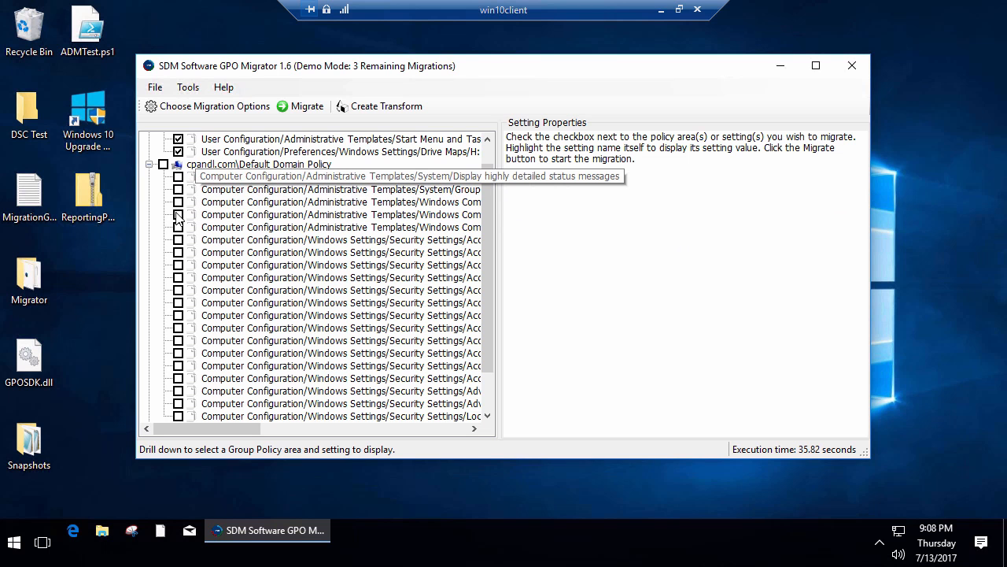
pyautogui.click(180, 240)
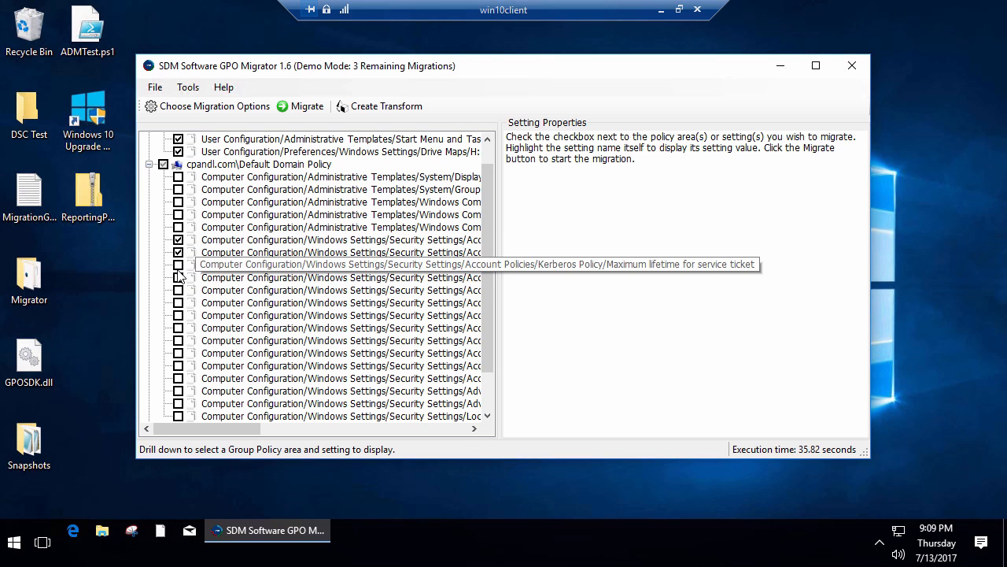
pyautogui.click(180, 278)
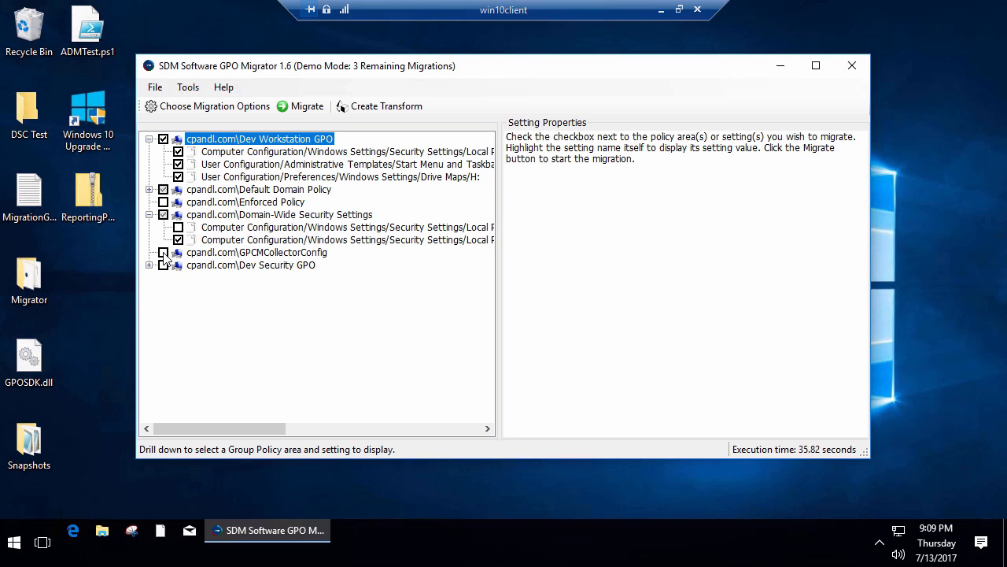
pyautogui.click(149, 264)
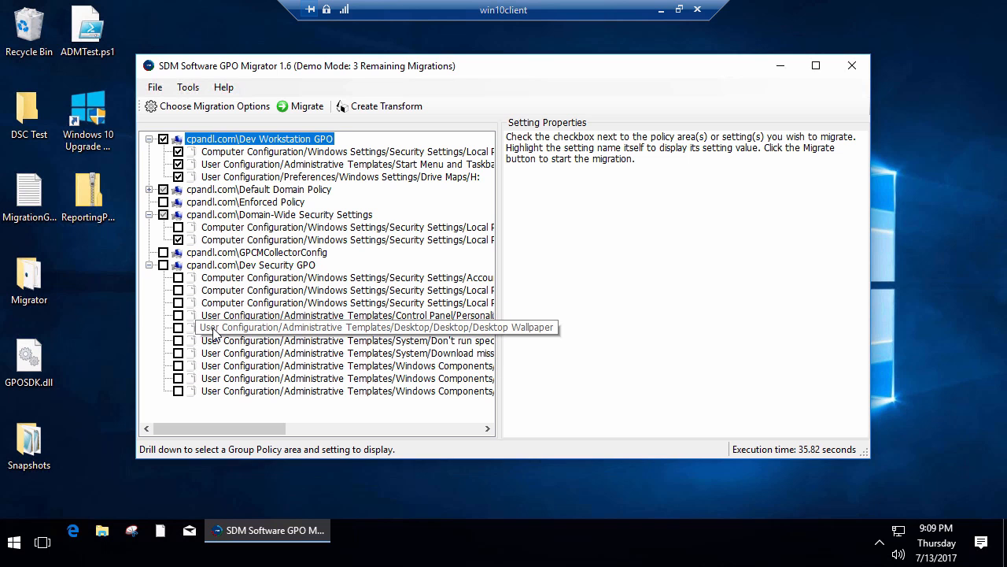
pyautogui.moveTo(198, 315)
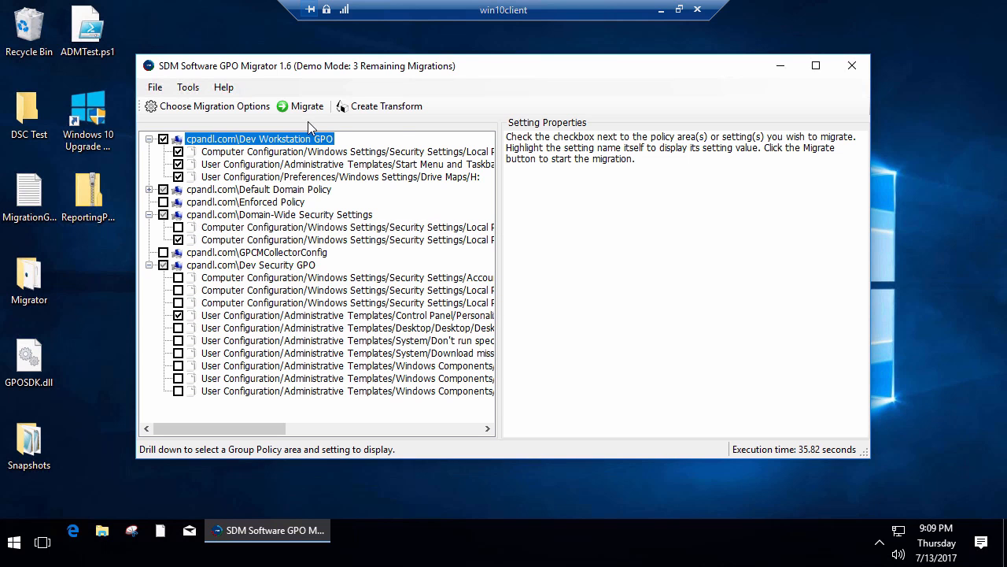
# Set the destination to a new GPO named ConsolidatedTarget, listing the 11 settings to migrate
pyautogui.click(307, 107)
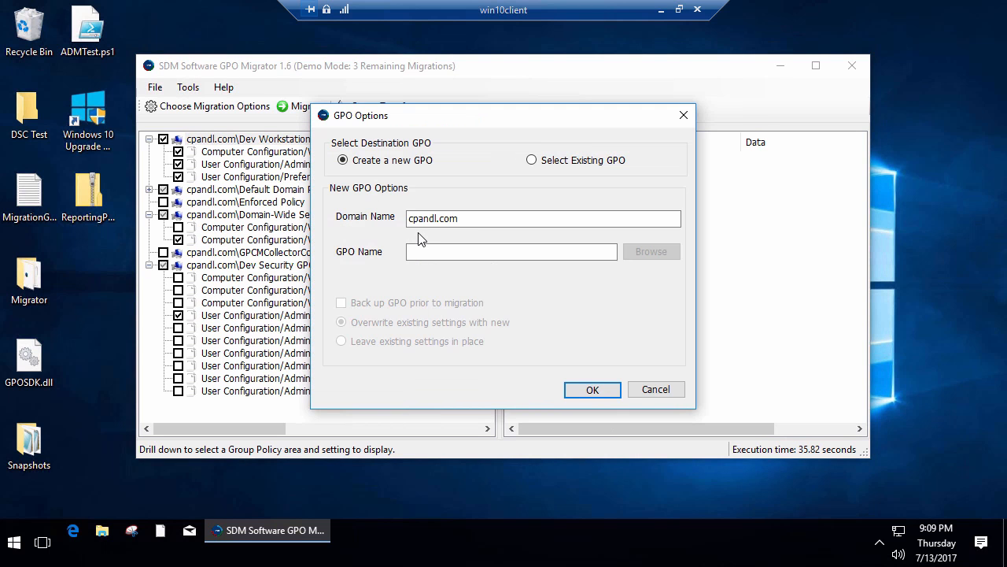
pyautogui.click(512, 252)
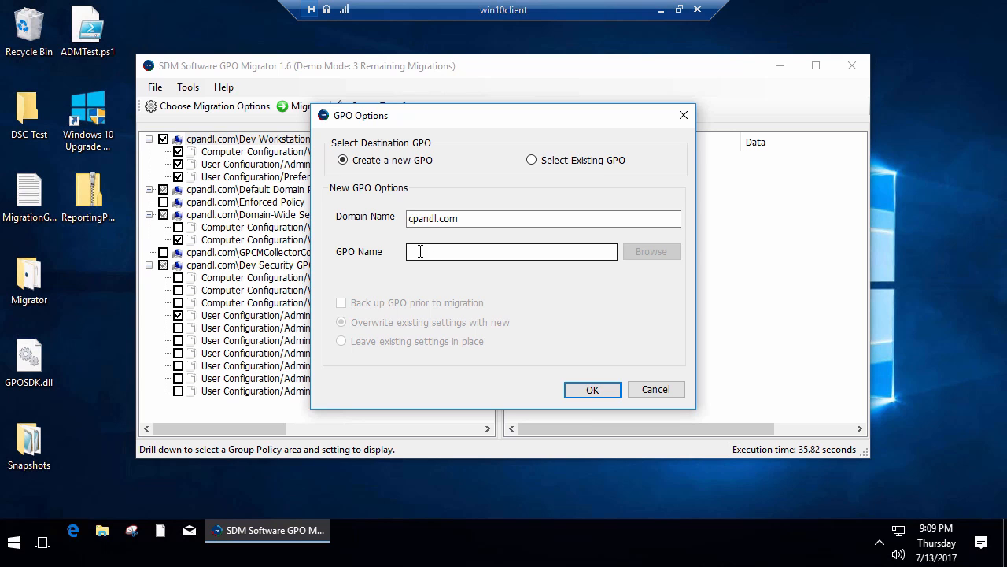
pyautogui.click(511, 251)
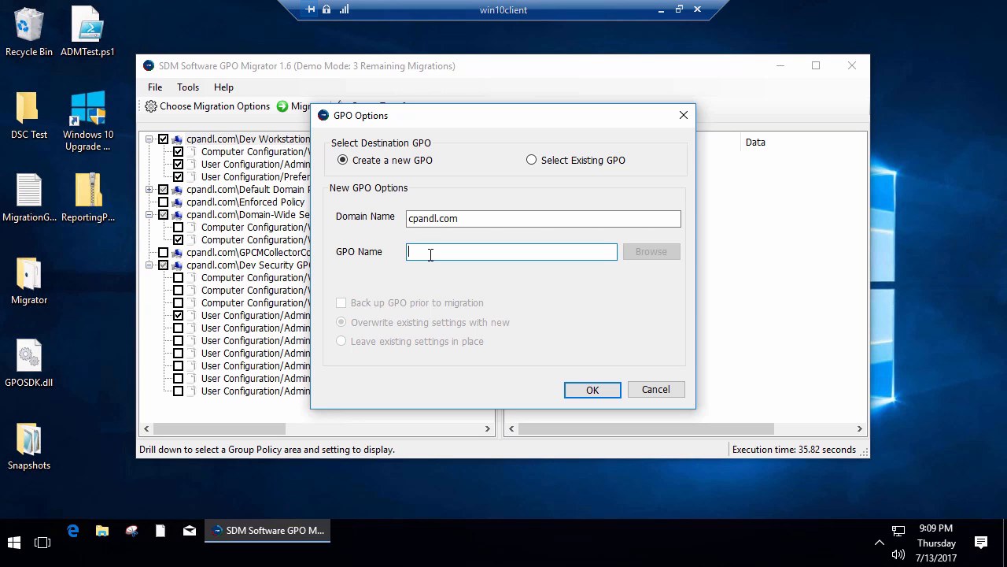
pyautogui.write('COnsolidatedTar')
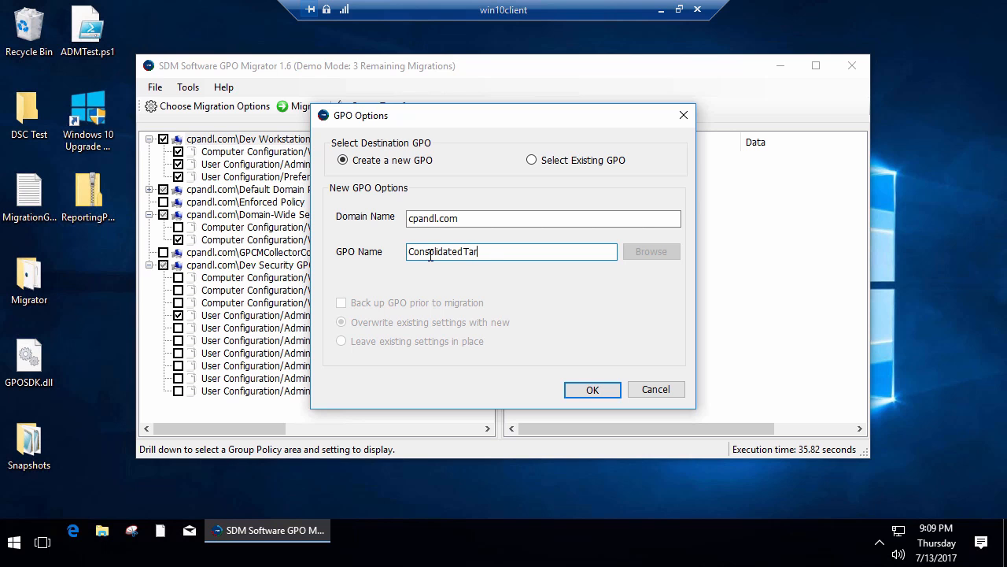
pyautogui.write('get')
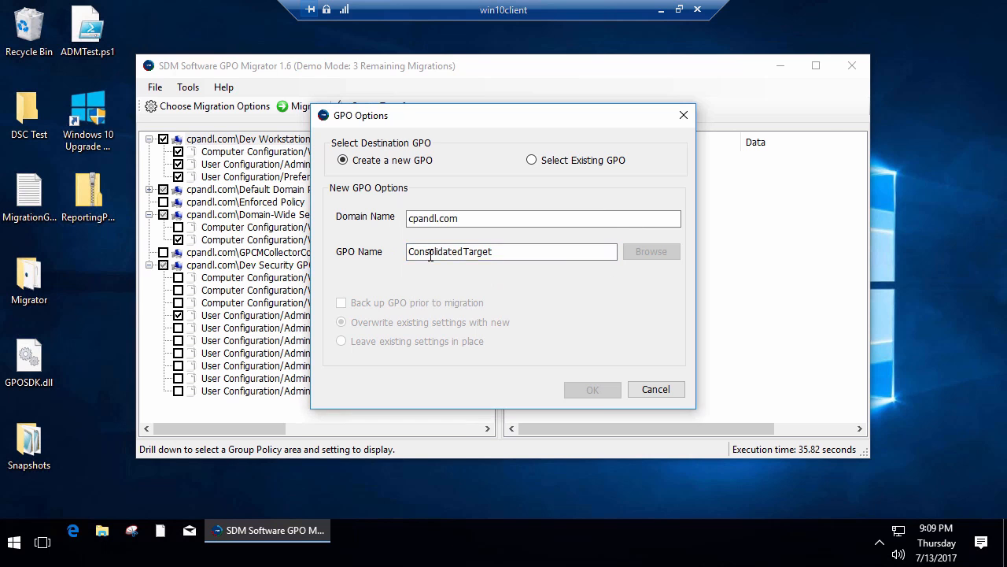
pyautogui.click(592, 389)
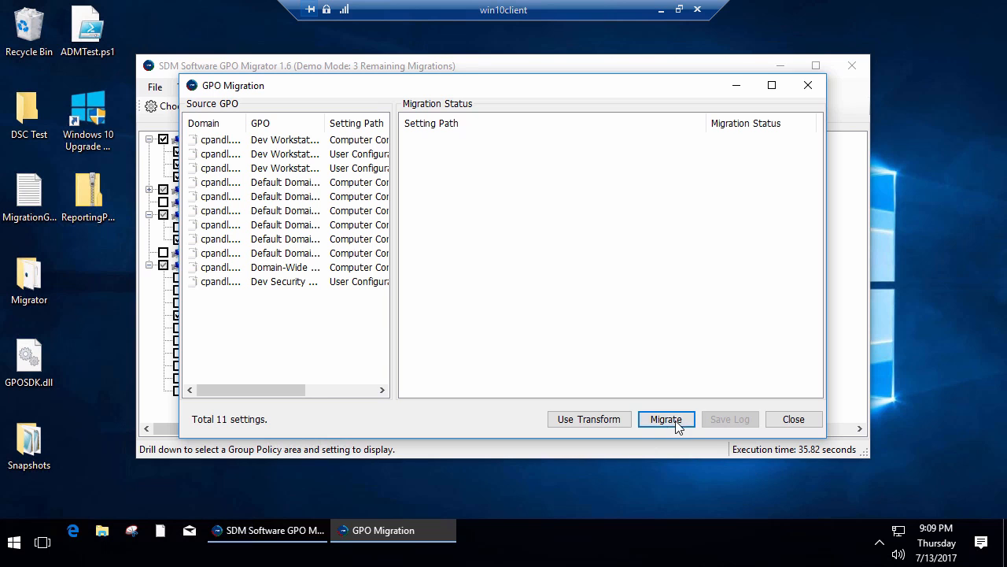
# Migrate the 11 snapshot settings into ConsolidatedTarget with no errors and close the results
pyautogui.click(665, 419)
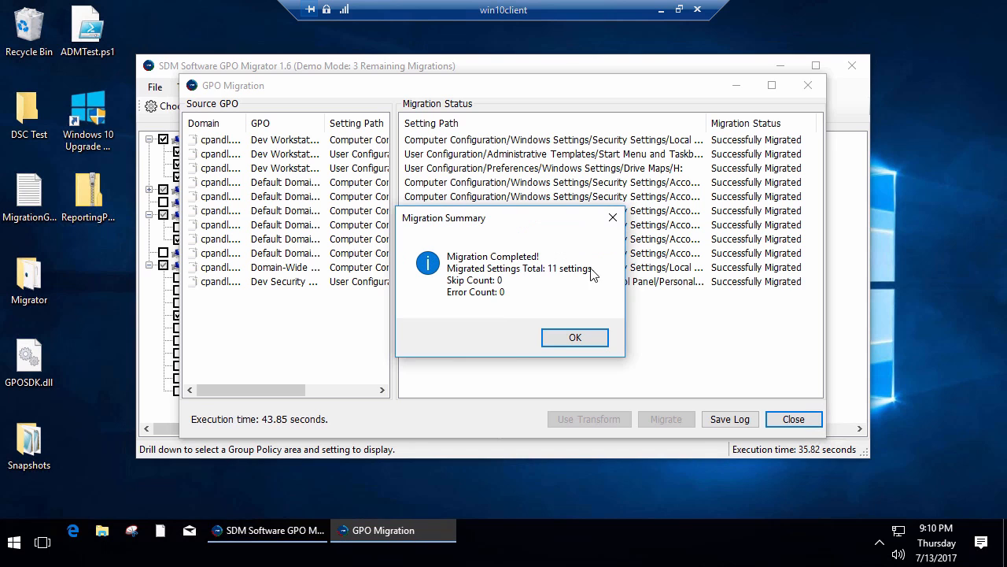
pyautogui.click(575, 337)
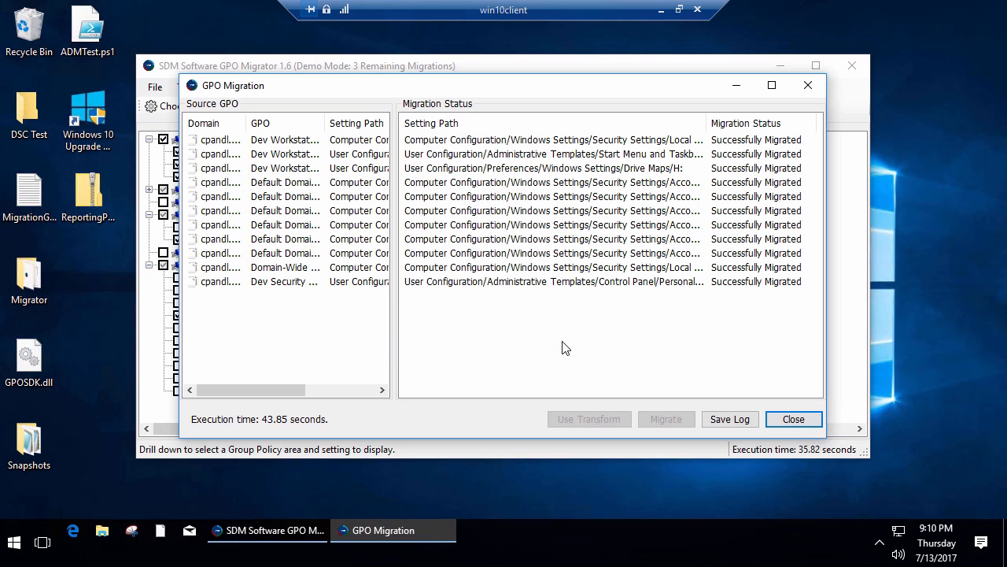
pyautogui.moveTo(793, 418)
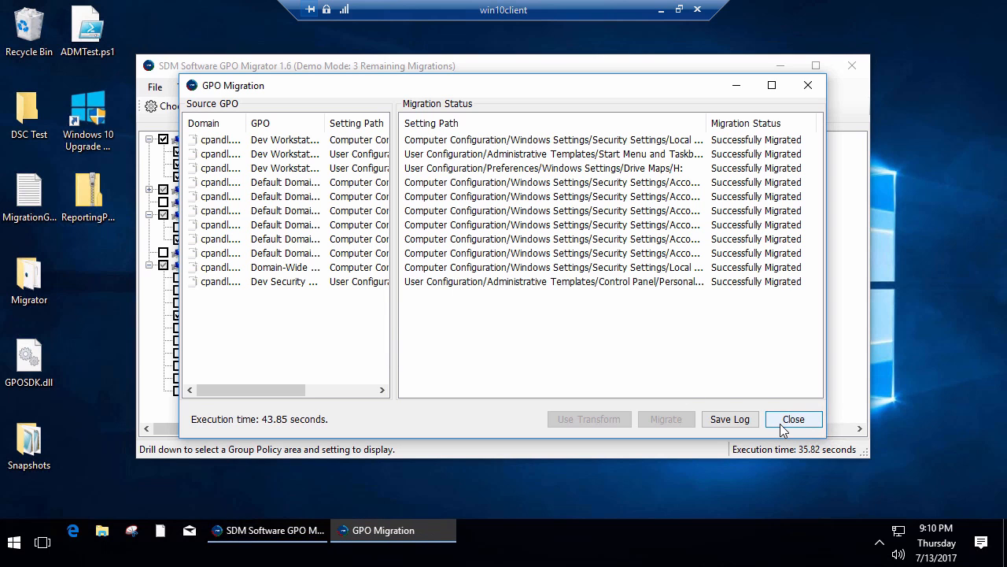
pyautogui.click(793, 419)
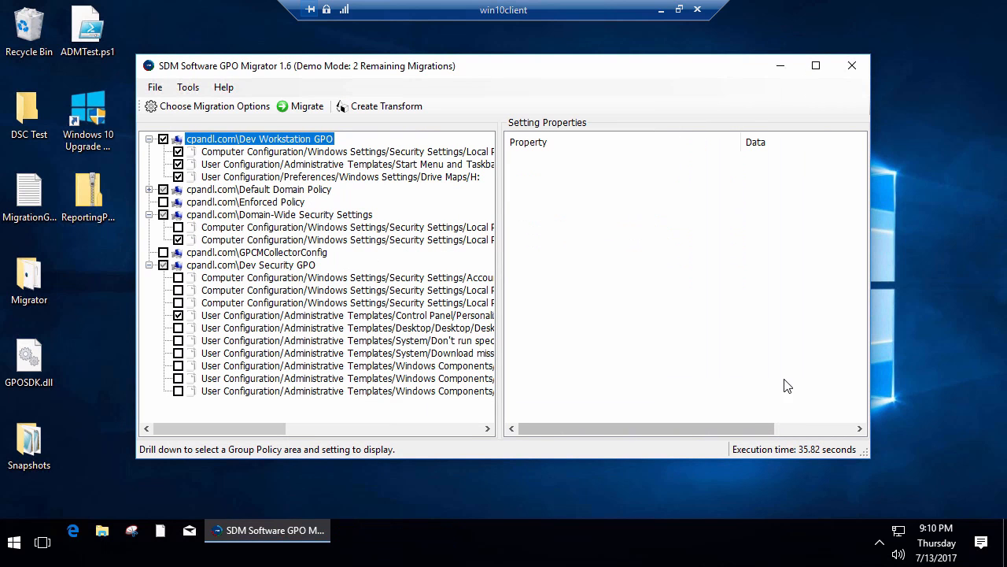
pyautogui.moveTo(432, 136)
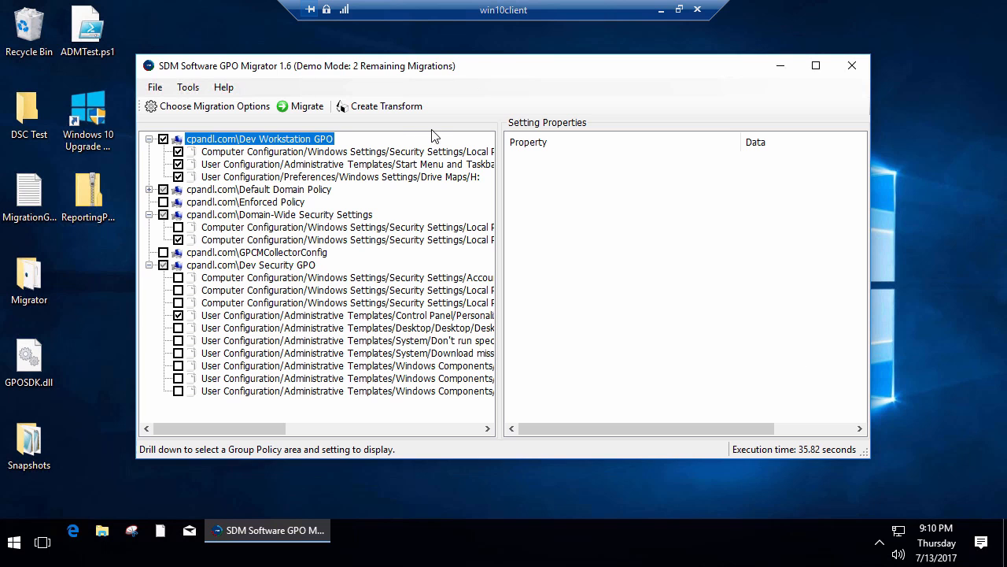
# Start a new transformation table with source cpandl\Sales Users of type GlobalGroup
pyautogui.click(386, 107)
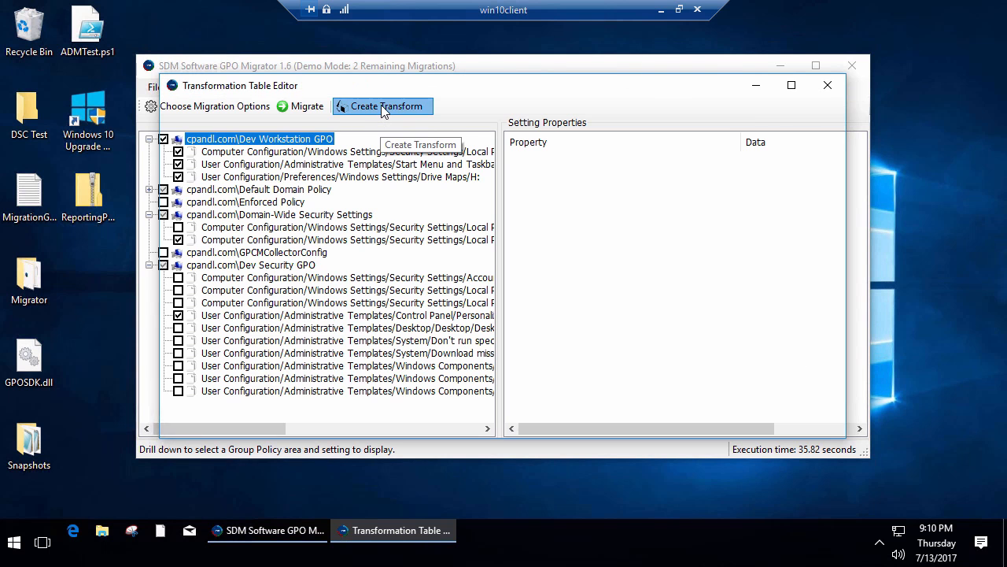
pyautogui.click(383, 107)
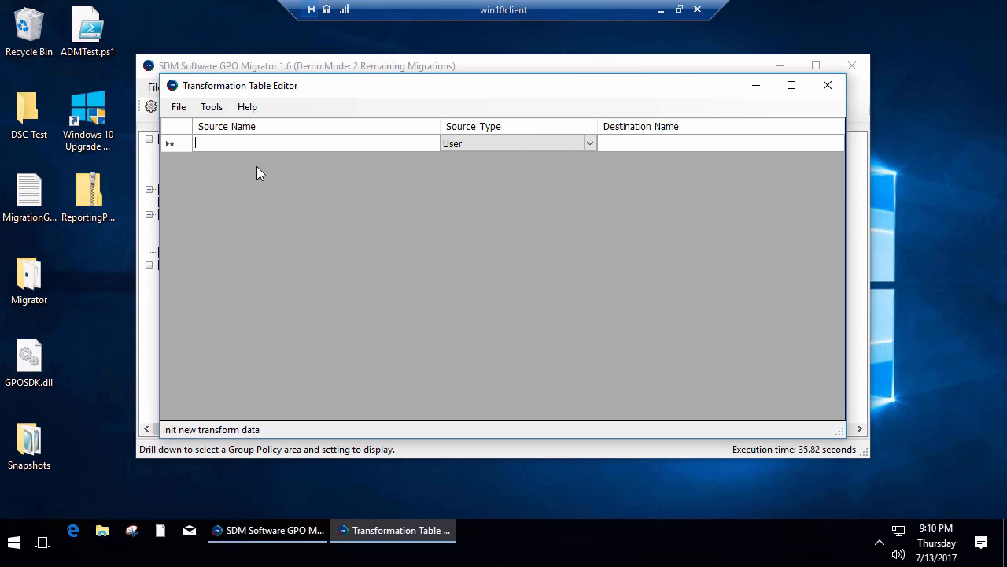
pyautogui.write('cpandl\\')
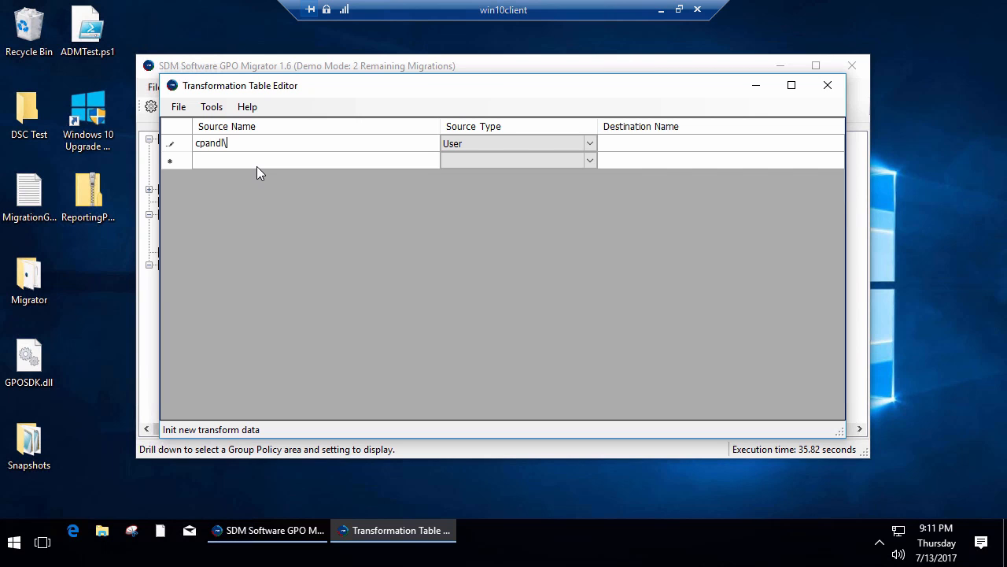
pyautogui.write('S')
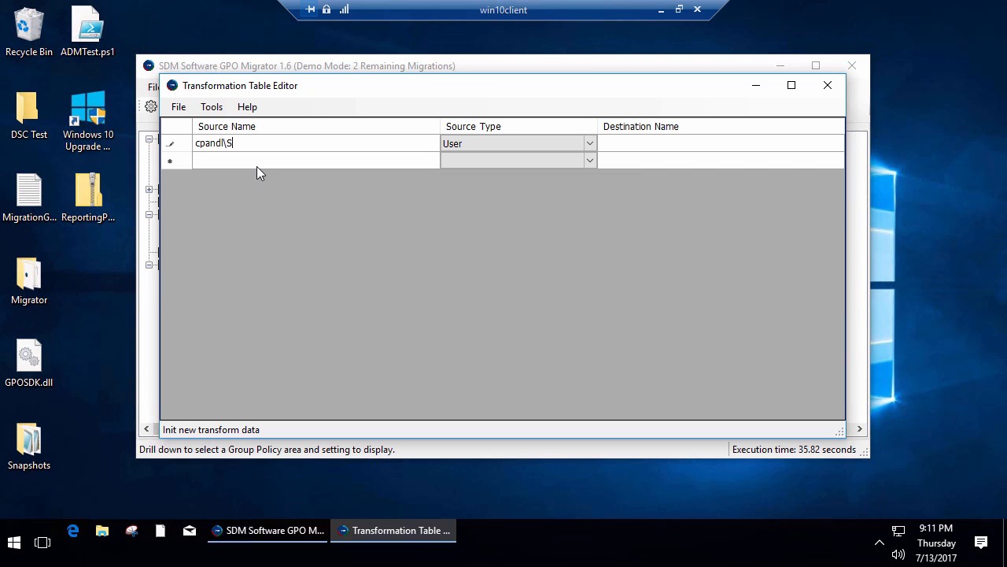
pyautogui.write('ales Users')
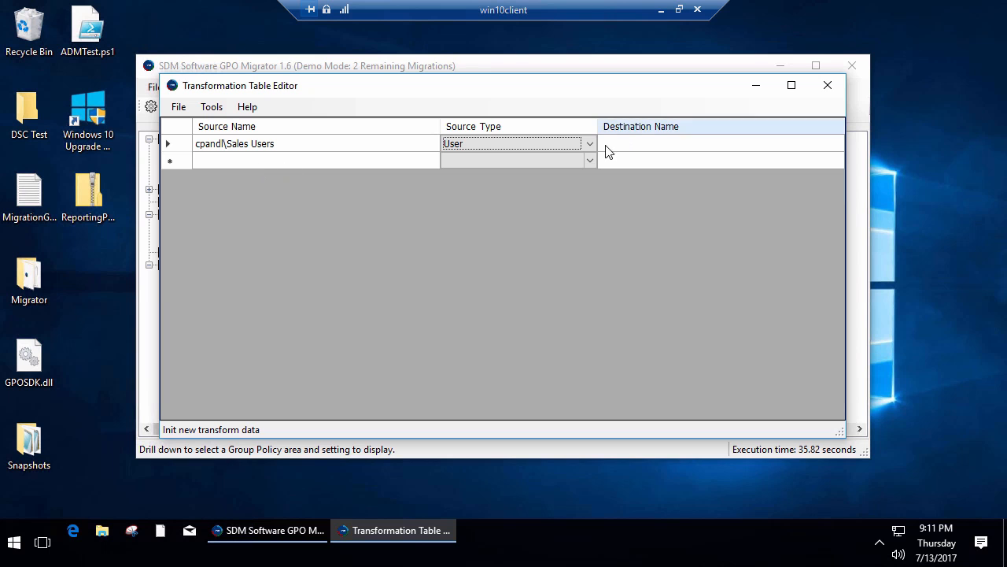
pyautogui.click(589, 143)
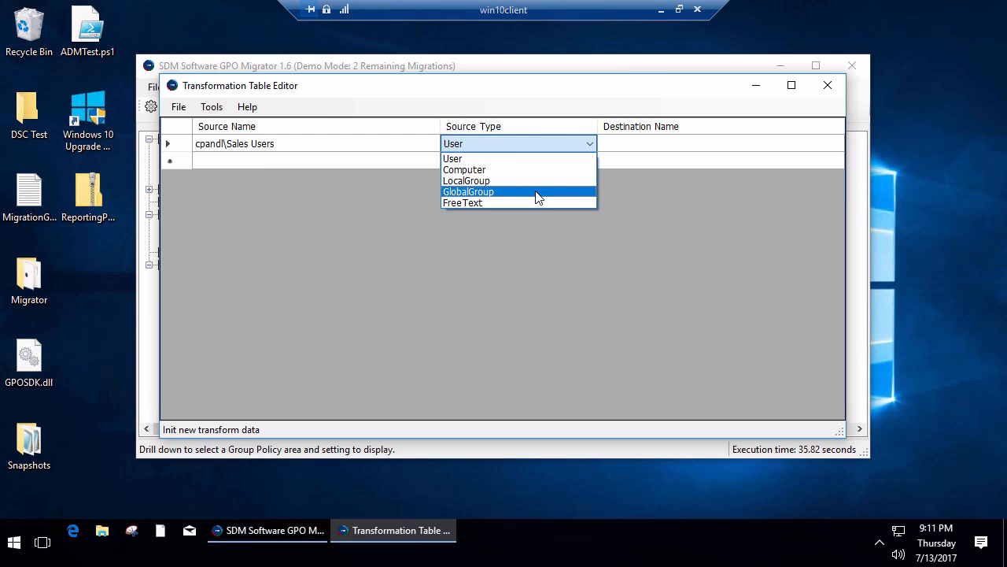
pyautogui.click(469, 192)
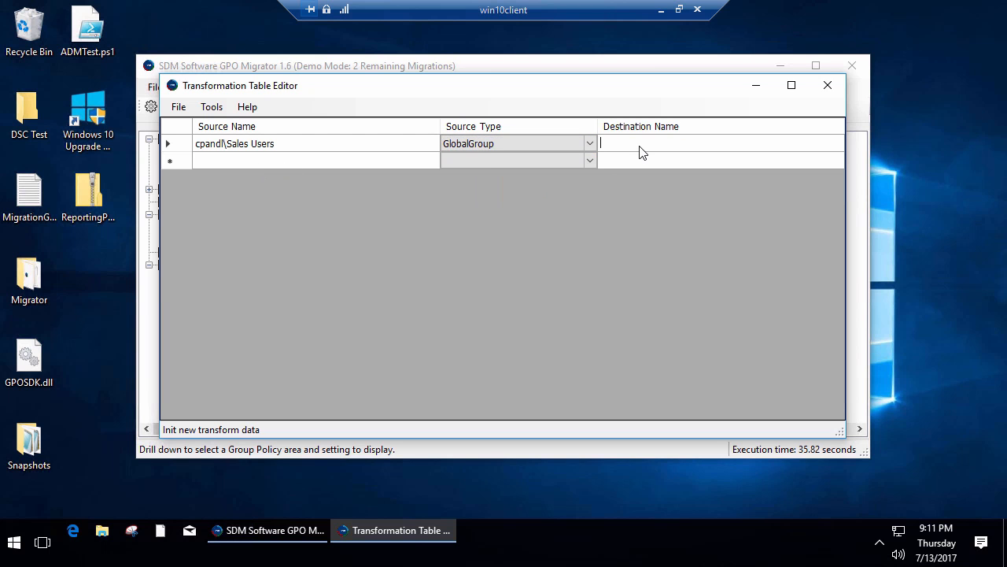
# Enter child\Sales Users as the destination name for that row
pyautogui.write('c')
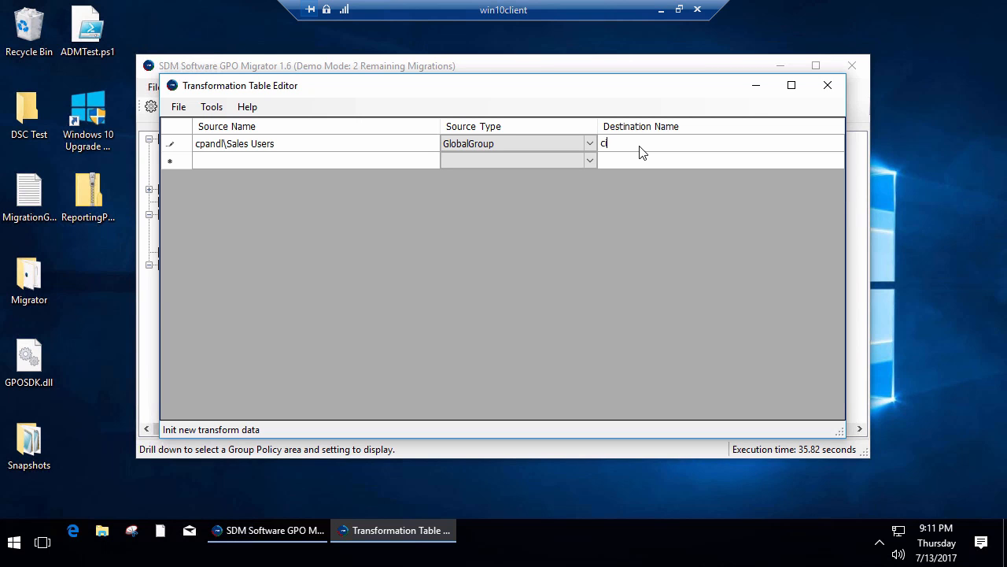
pyautogui.write('hild')
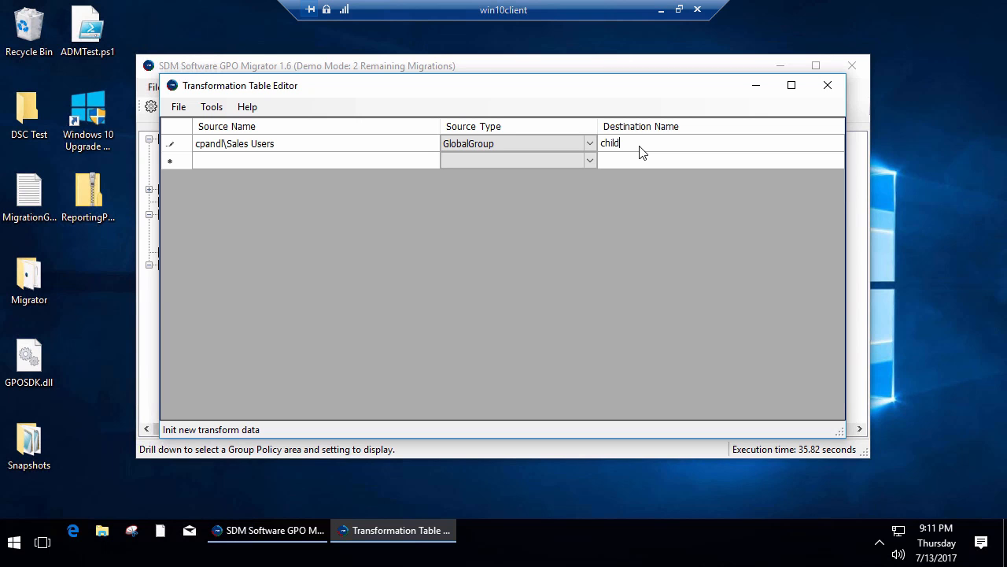
pyautogui.write('\\S')
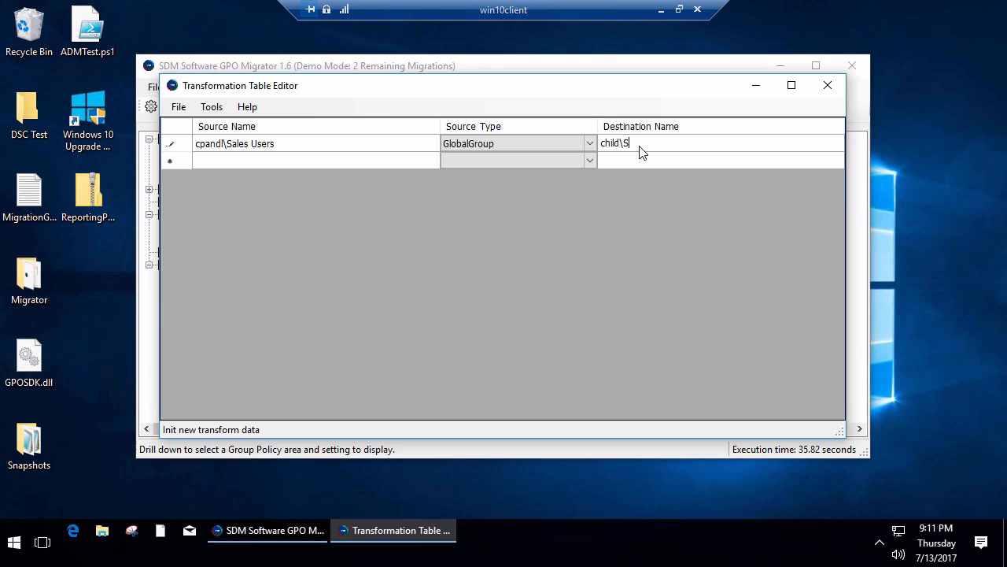
pyautogui.write('SalesUsers')
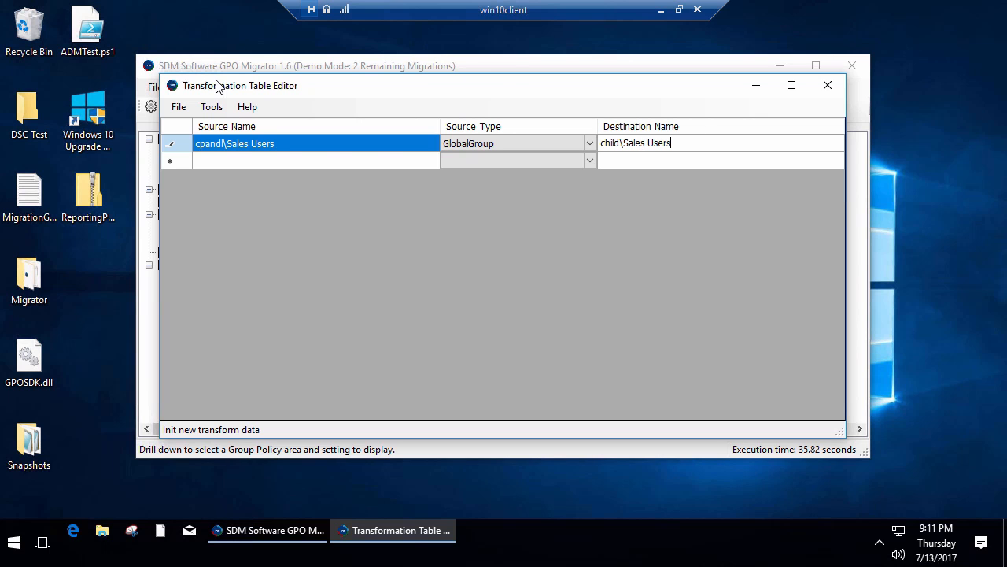
# Save the transformation table as SalesTransform in the Snapshots folder and close the editor
pyautogui.click(177, 107)
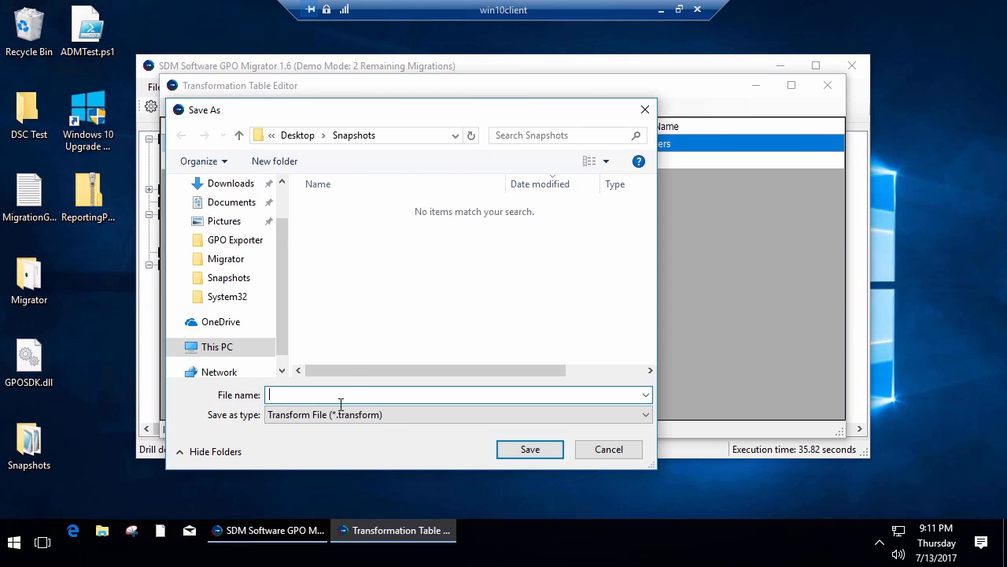
pyautogui.moveTo(353, 372)
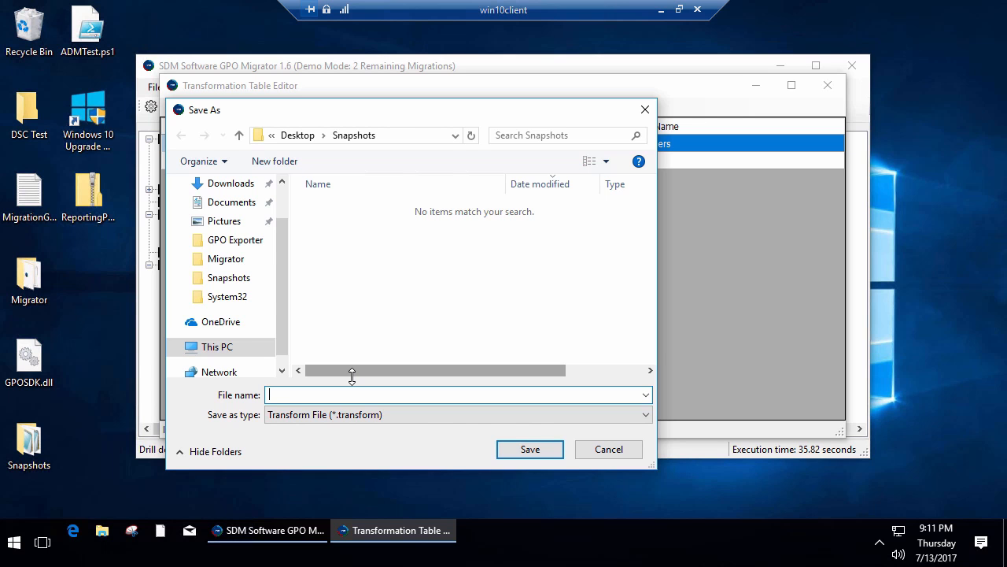
pyautogui.write('SalesTransform')
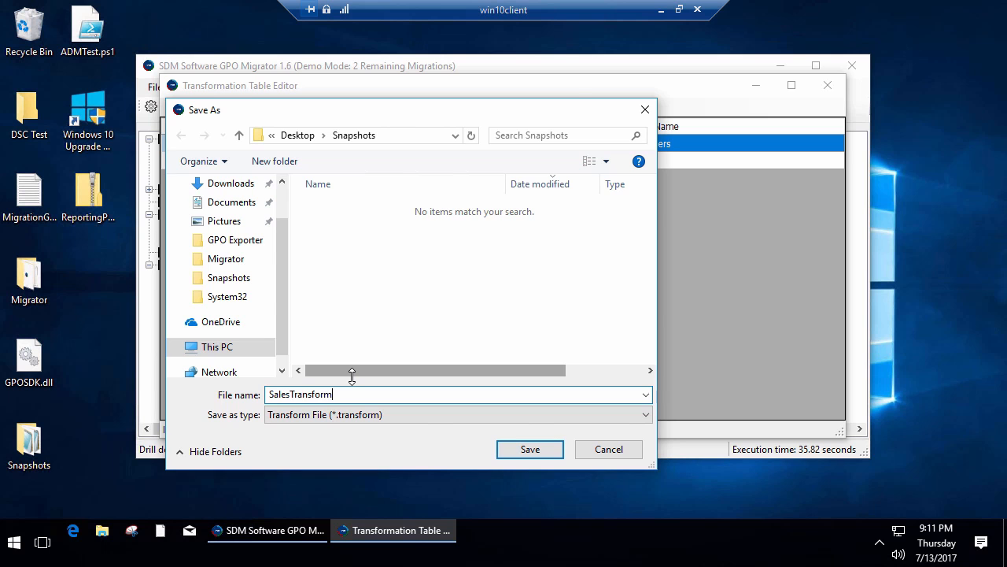
pyautogui.click(529, 449)
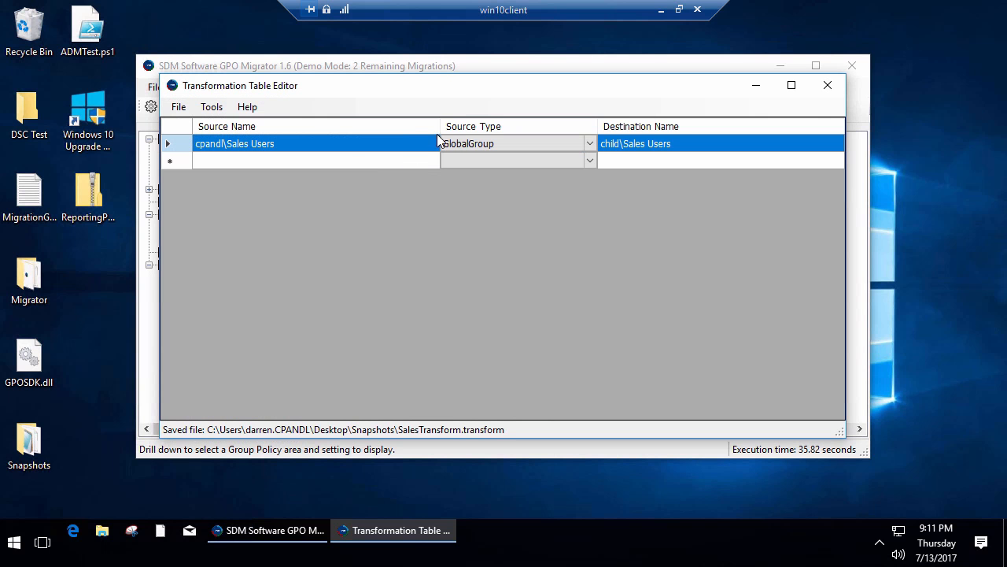
pyautogui.click(825, 85)
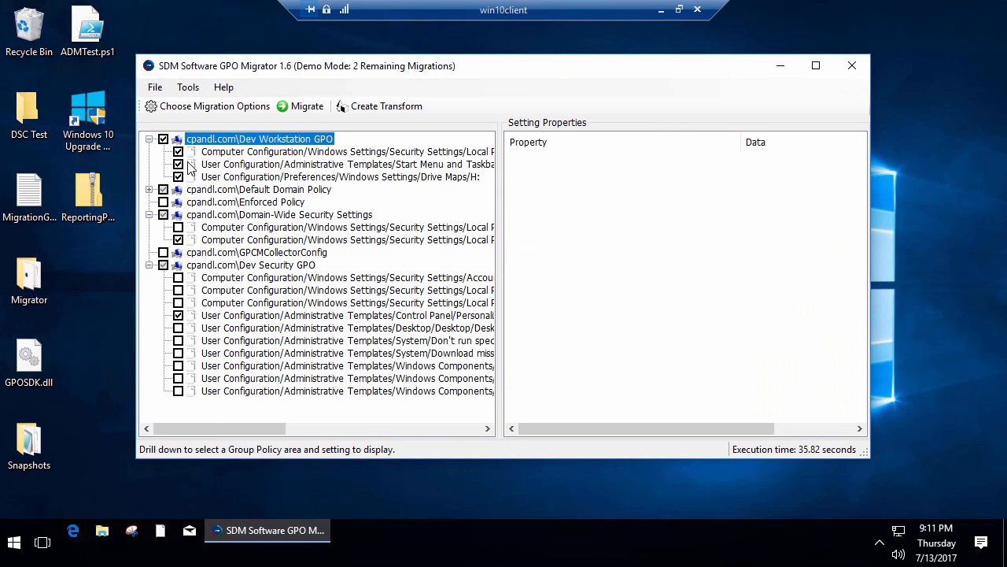
# Keep Migrate To GPO from GPO and load MigDemo from cpandl.com as the source GPO
pyautogui.click(299, 107)
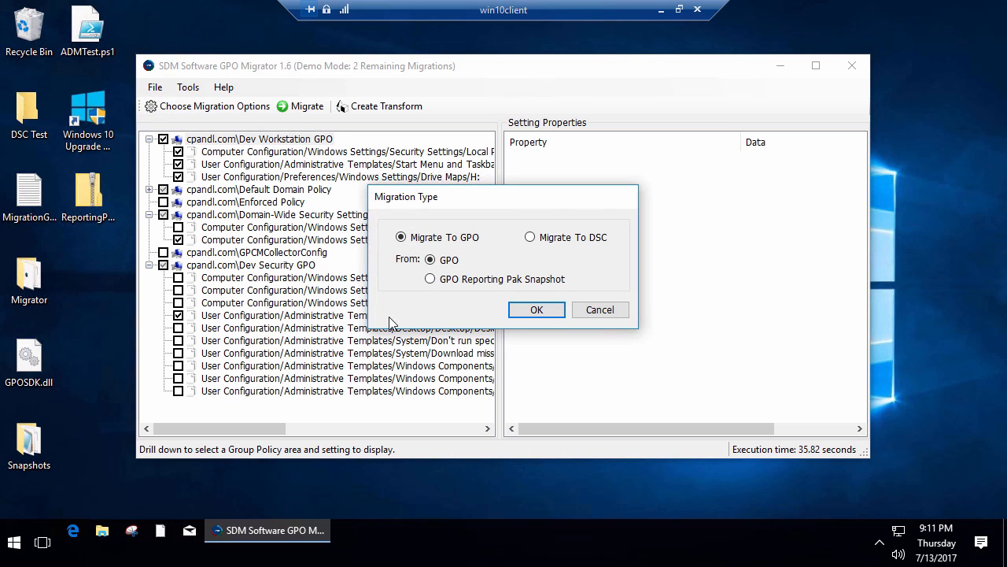
pyautogui.click(536, 308)
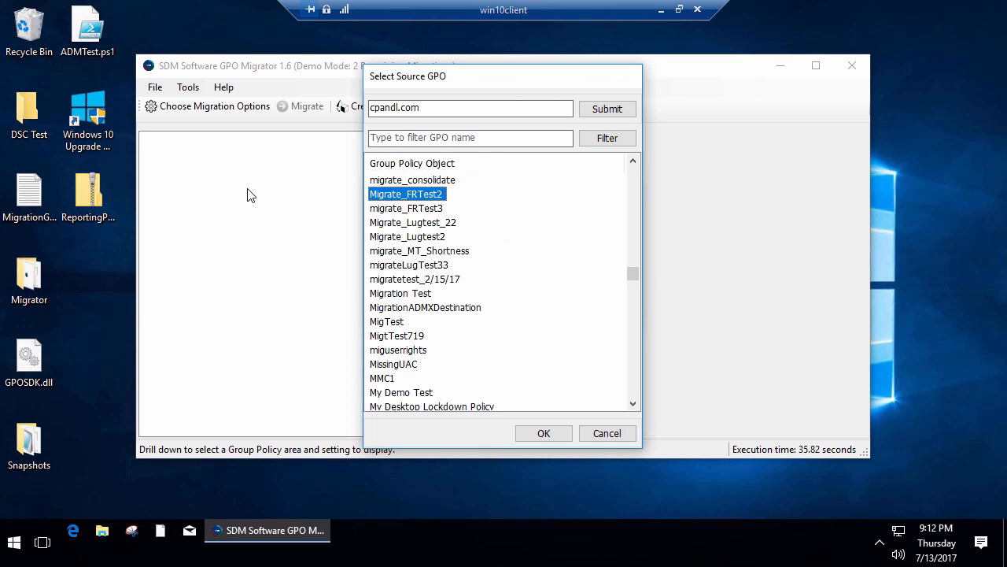
pyautogui.click(406, 208)
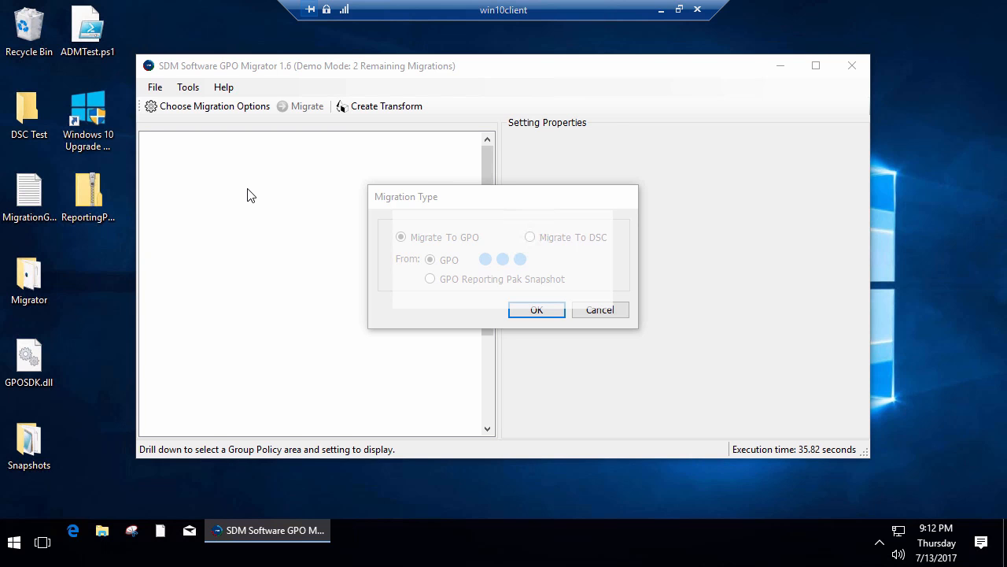
pyautogui.click(537, 308)
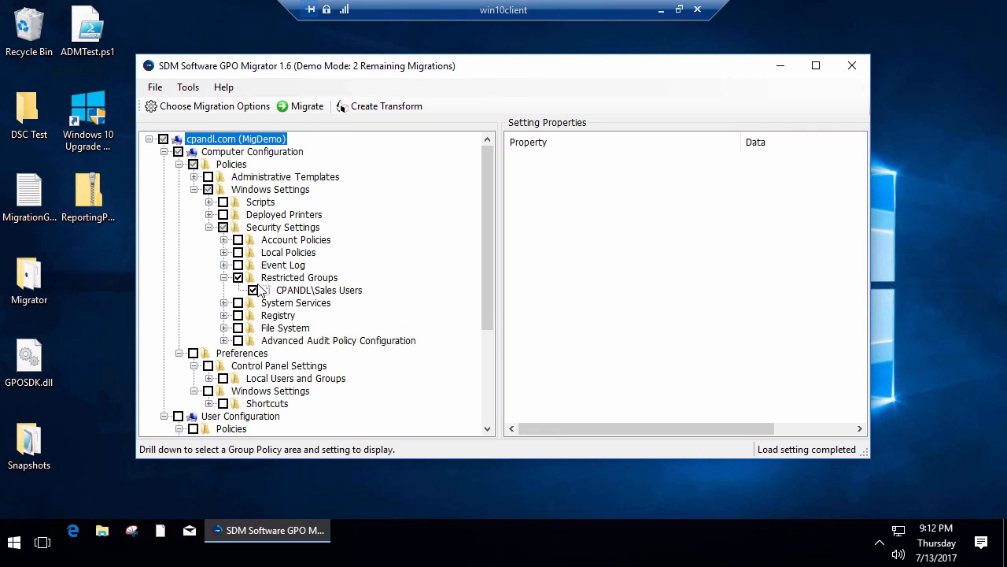
# Check the user Drive Maps G: mapping for migration and inspect its item-level targeting property
pyautogui.scroll(-3)
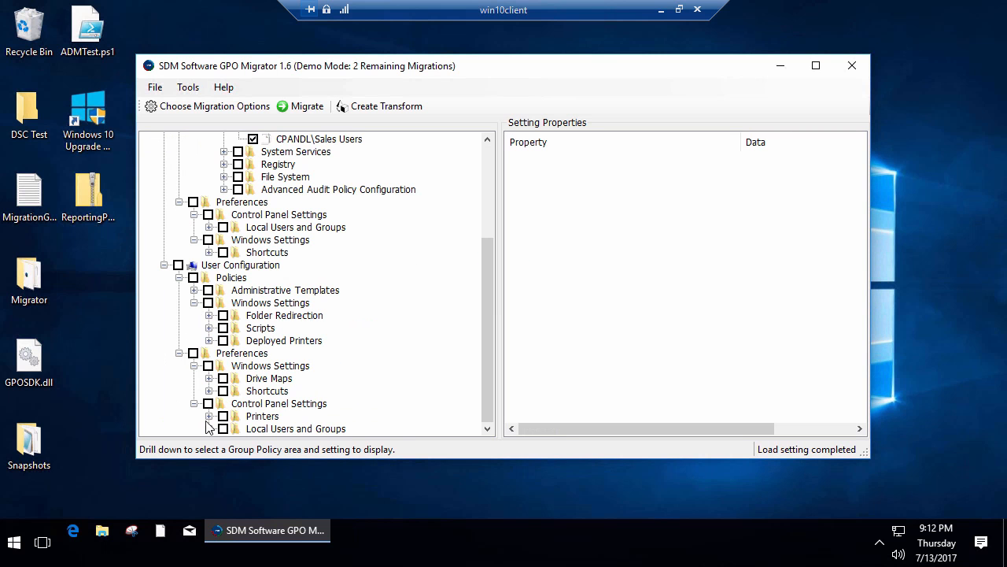
pyautogui.click(207, 377)
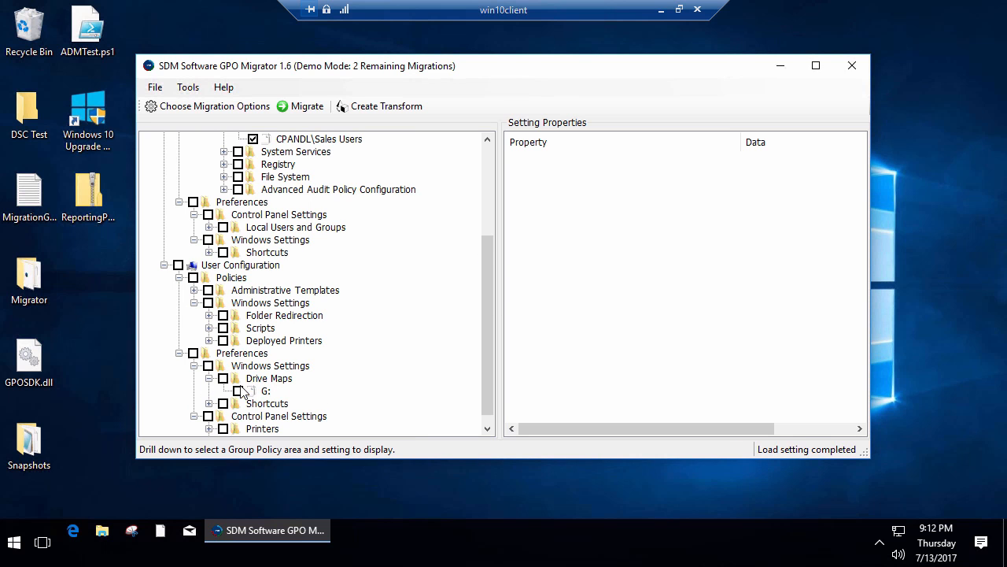
pyautogui.click(238, 390)
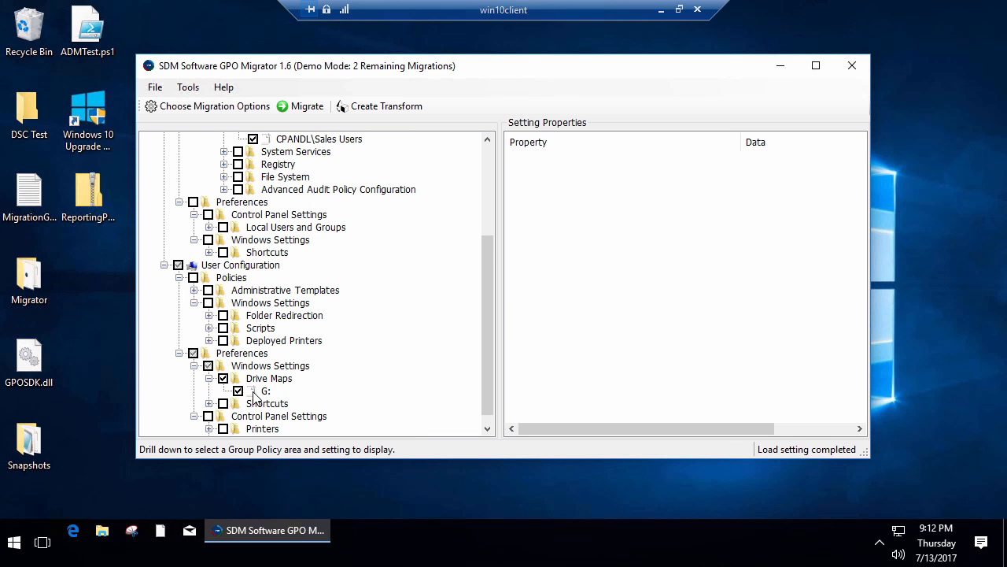
pyautogui.click(265, 391)
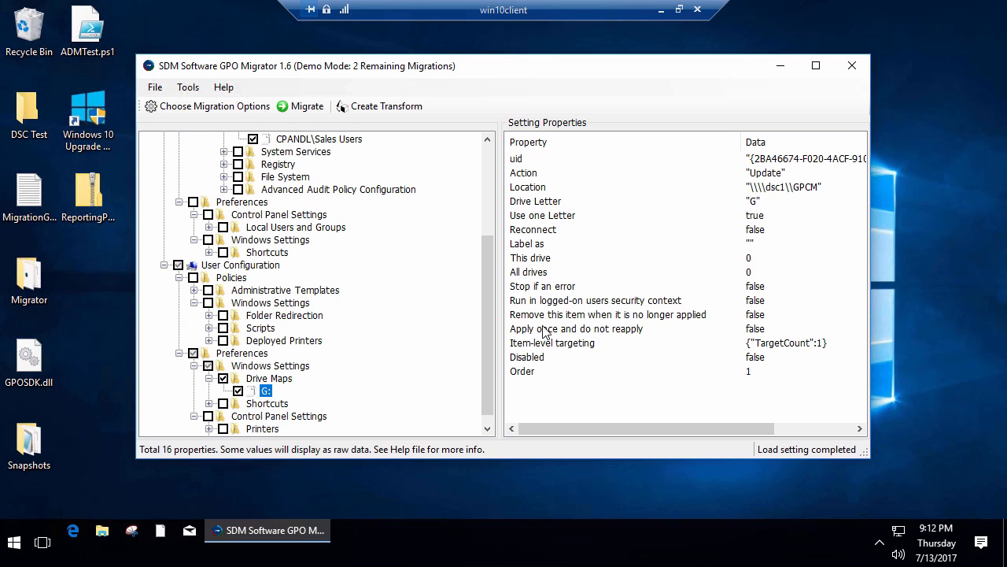
pyautogui.click(553, 343)
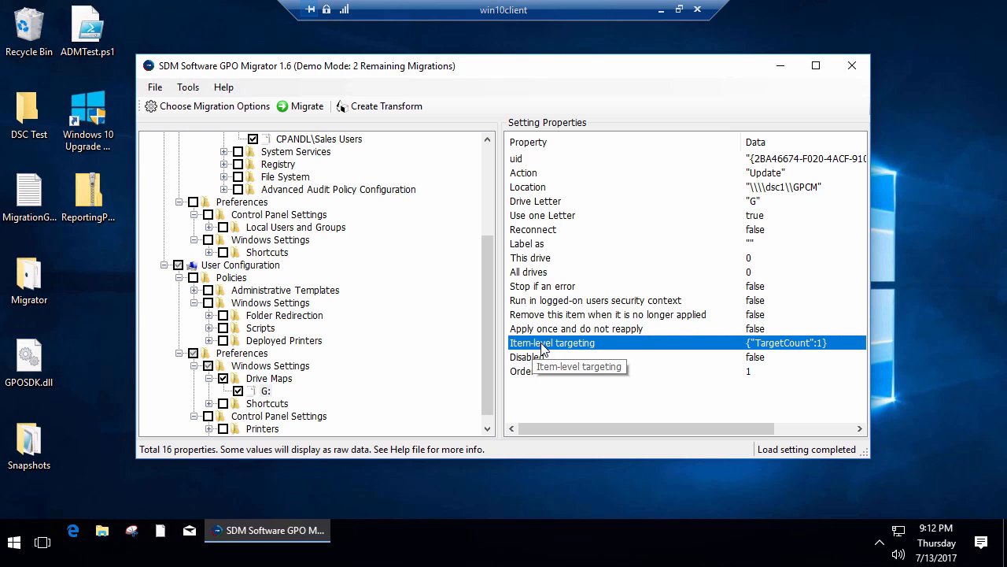
pyautogui.moveTo(313, 104)
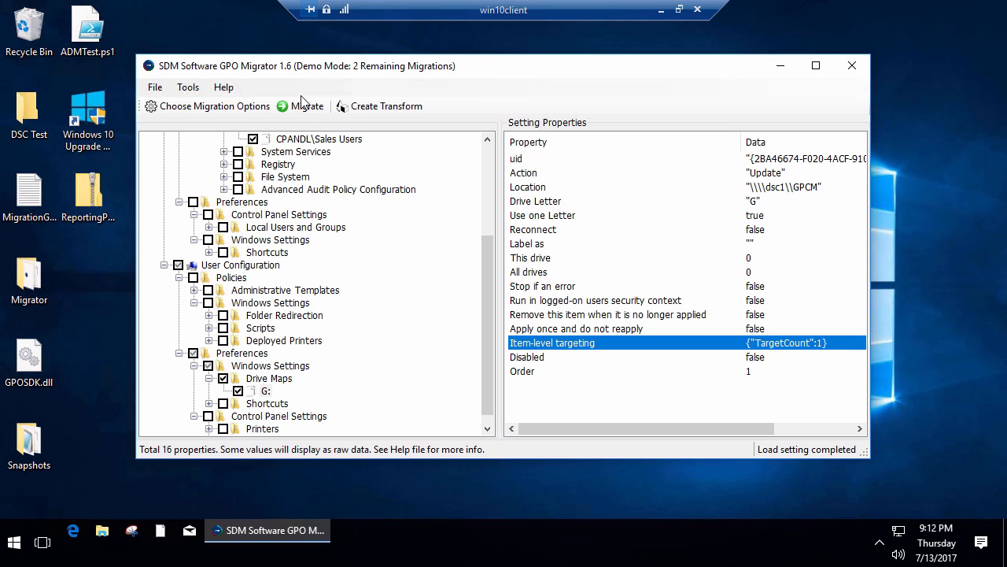
pyautogui.moveTo(303, 107)
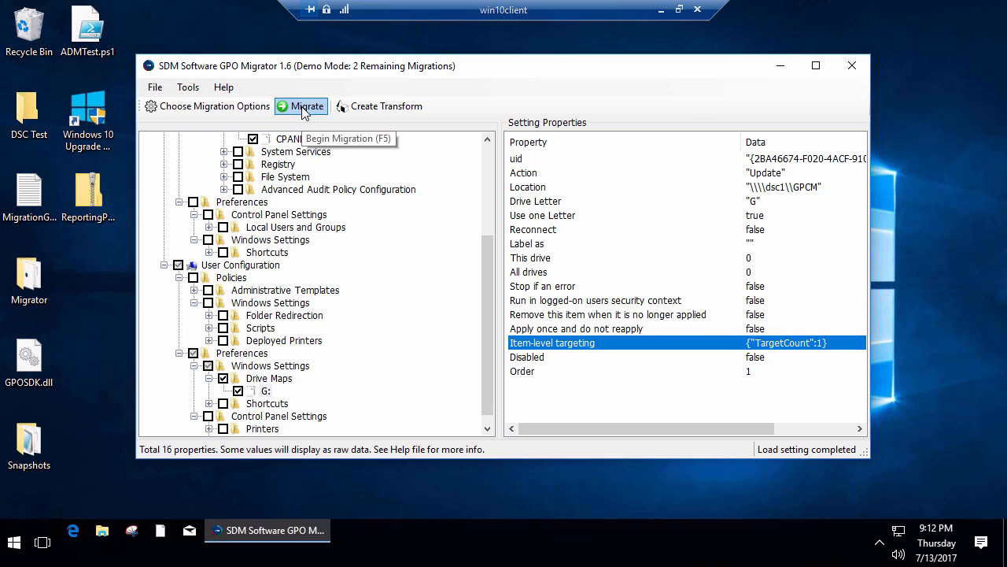
# Migrate to a new GPO named NewTransformedGPO in child.cpandl.com, listing MigDemo's 2 settings
pyautogui.click(302, 105)
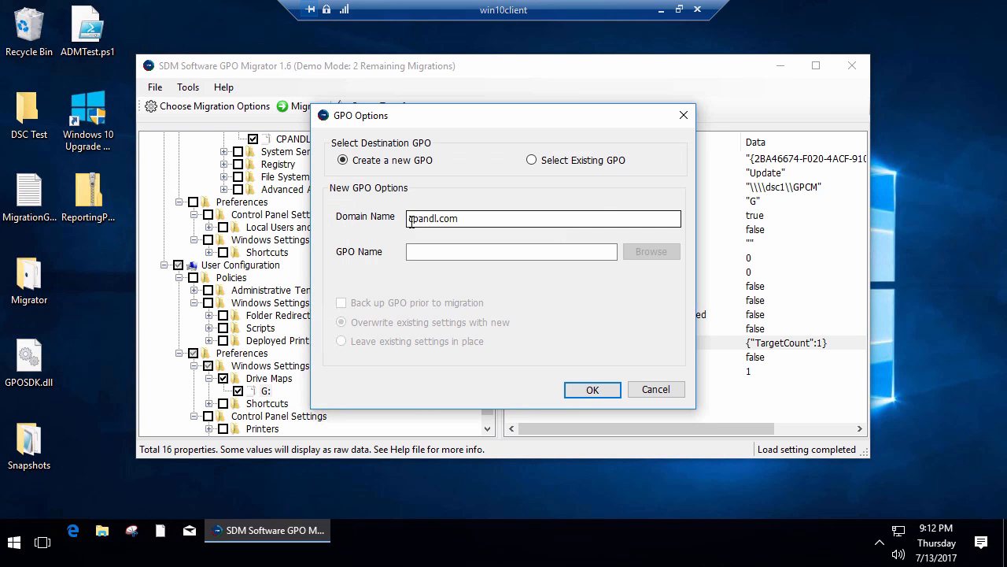
pyautogui.click(511, 252)
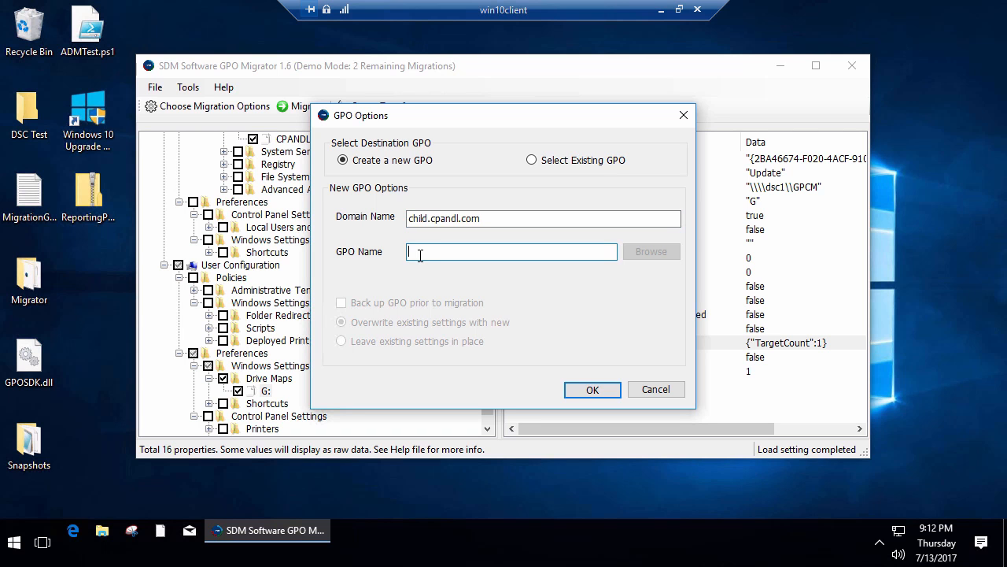
pyautogui.write('New')
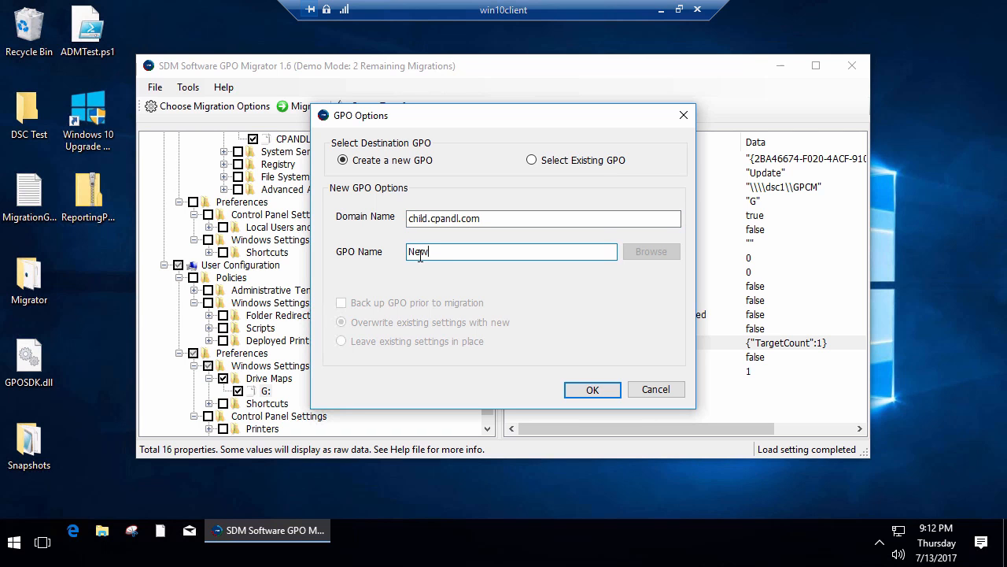
pyautogui.write('TransformedGPO')
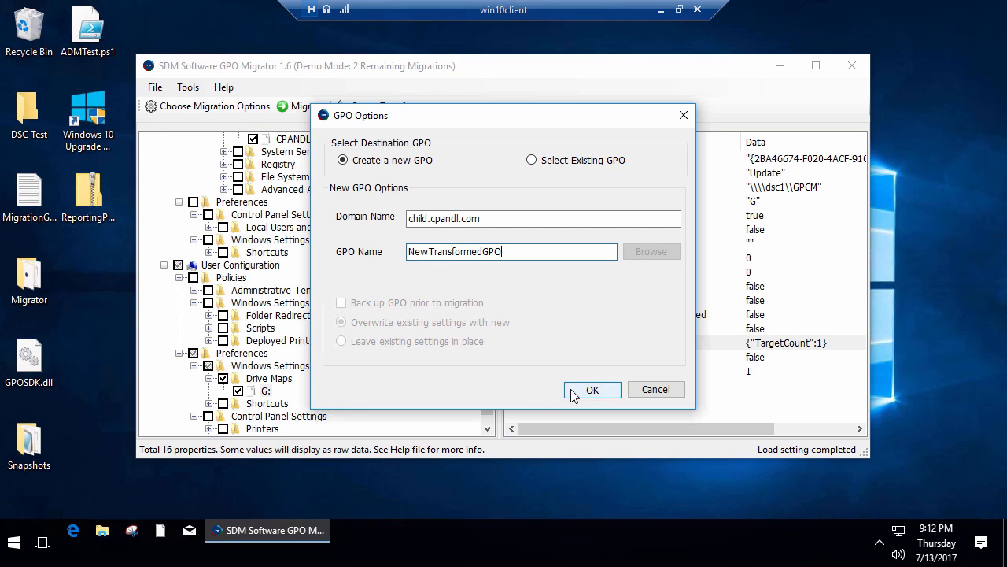
pyautogui.click(592, 390)
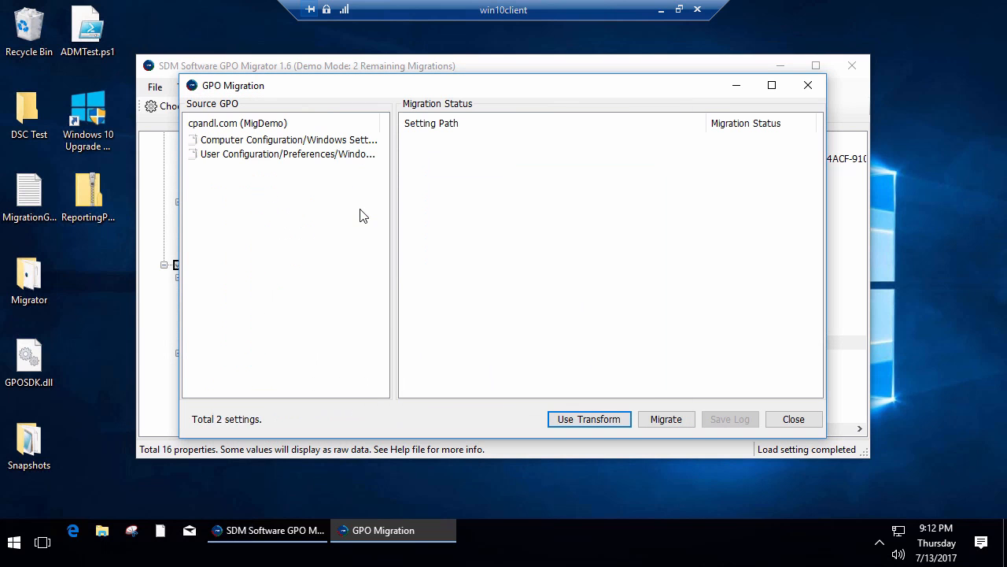
# Run the migration with SalesTransform.transform applied, dismiss the summary and close the results
pyautogui.click(589, 419)
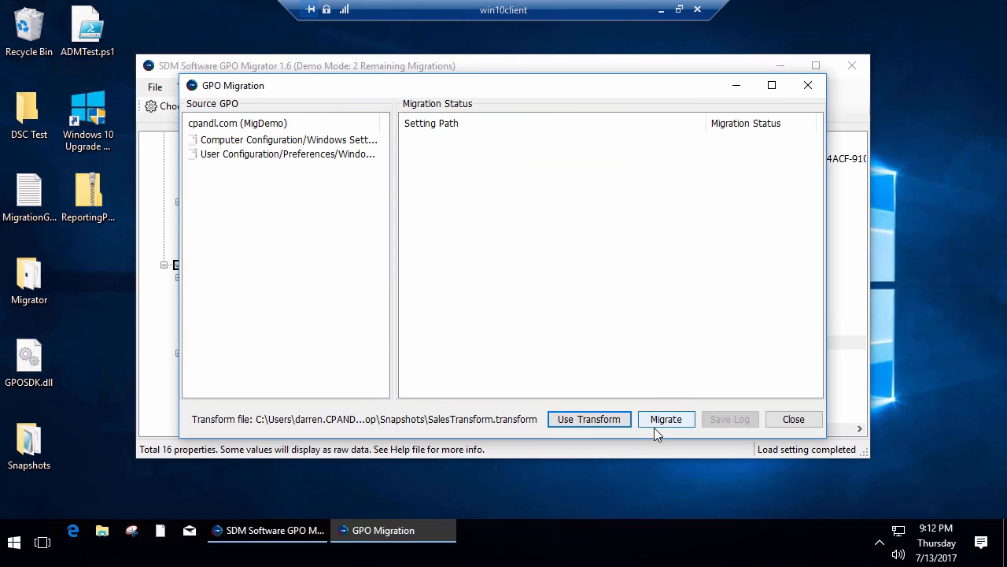
pyautogui.click(666, 419)
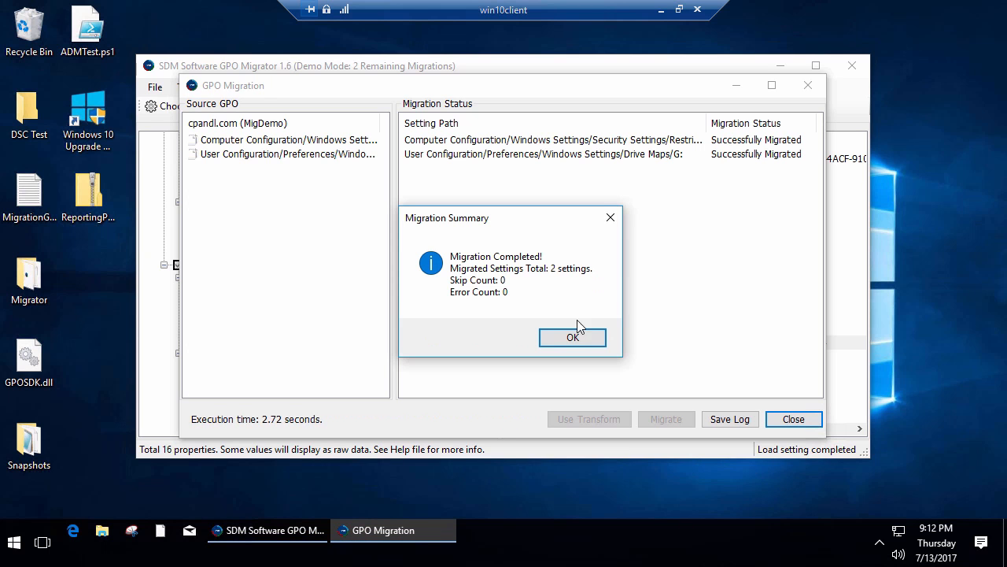
pyautogui.click(573, 337)
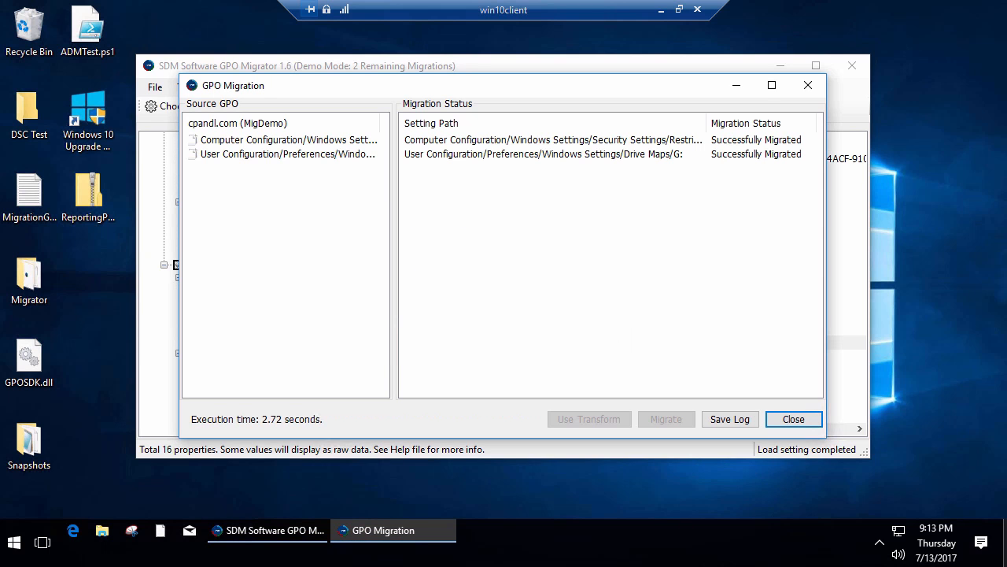
pyautogui.moveTo(565, 453)
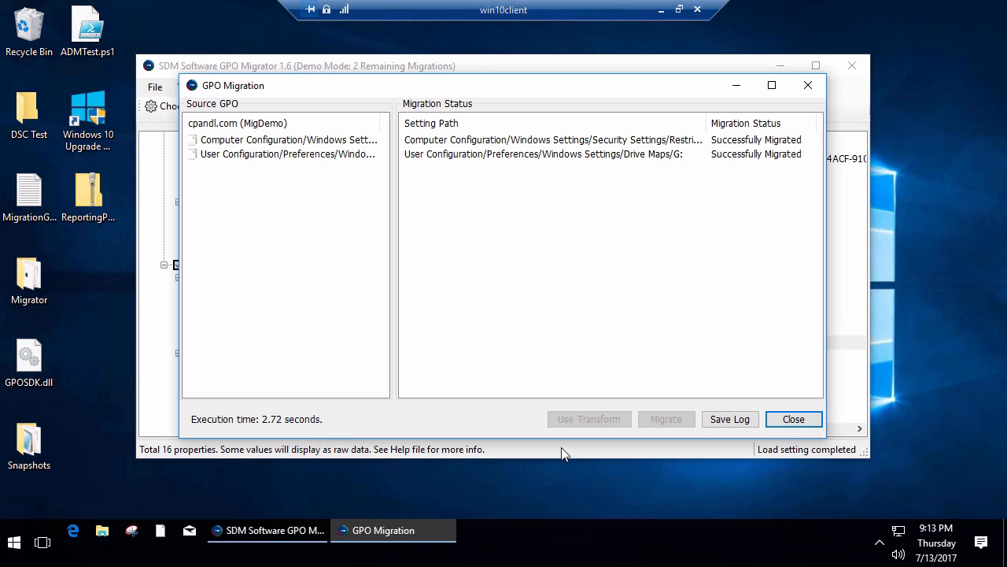
pyautogui.click(793, 418)
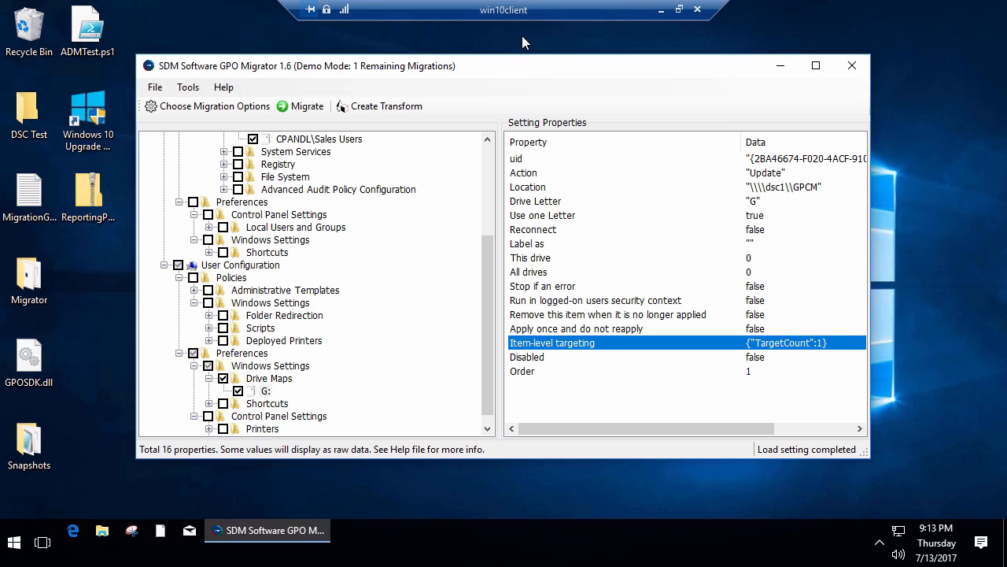
pyautogui.moveTo(521, 74)
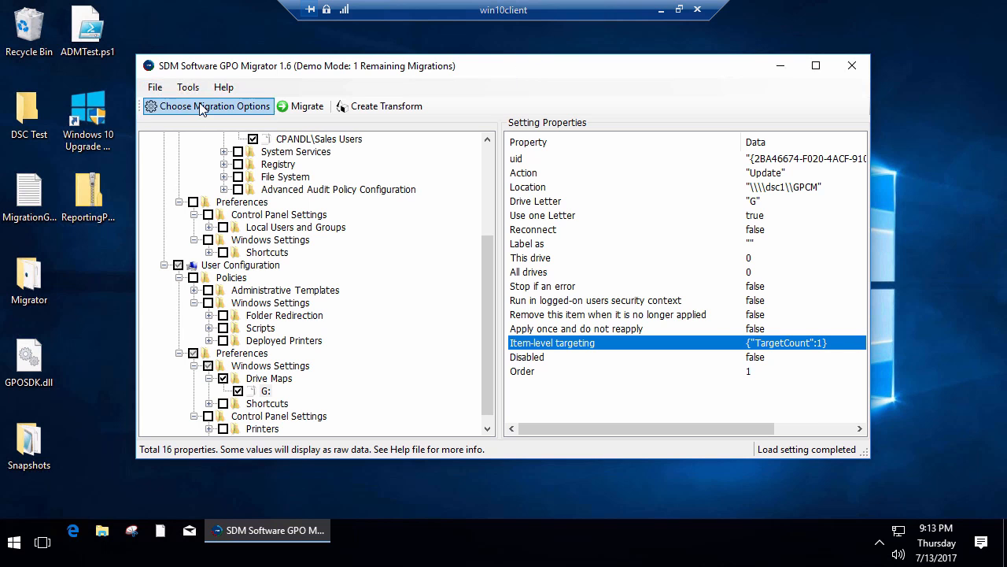
# Switch to Migrate To DSC and load AdminTemplateMigratorMaster from cpandl.com as the source
pyautogui.click(214, 105)
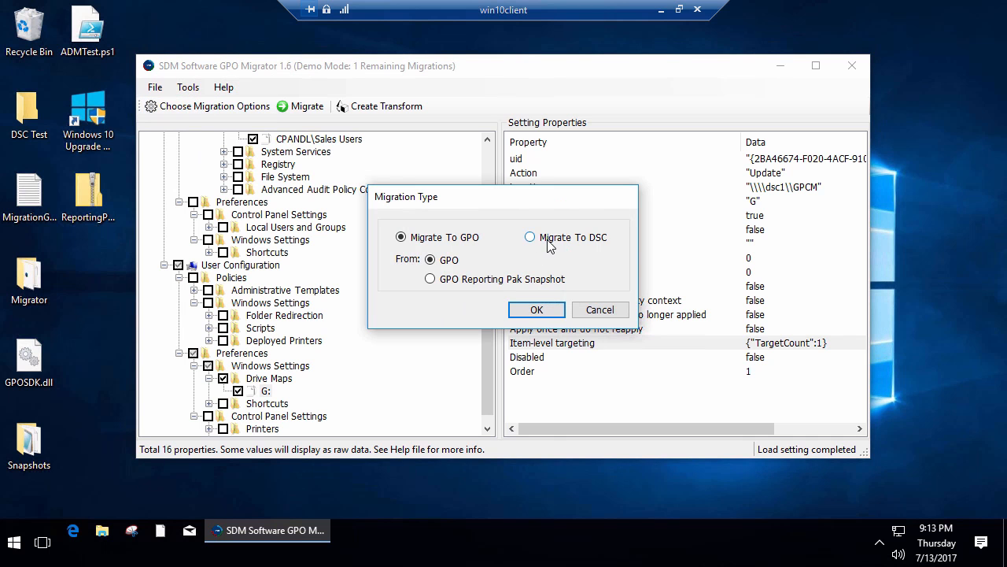
pyautogui.click(529, 236)
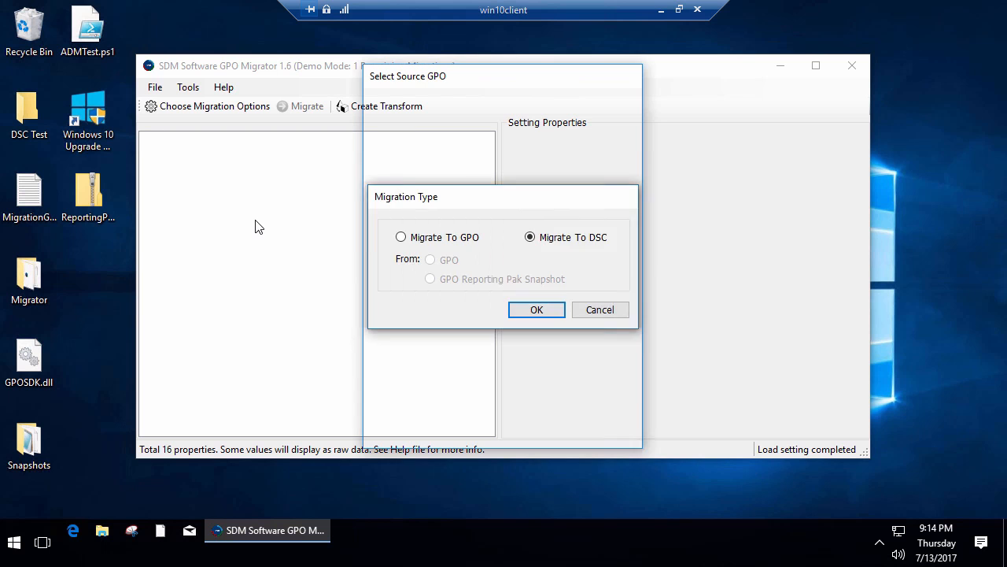
pyautogui.click(536, 309)
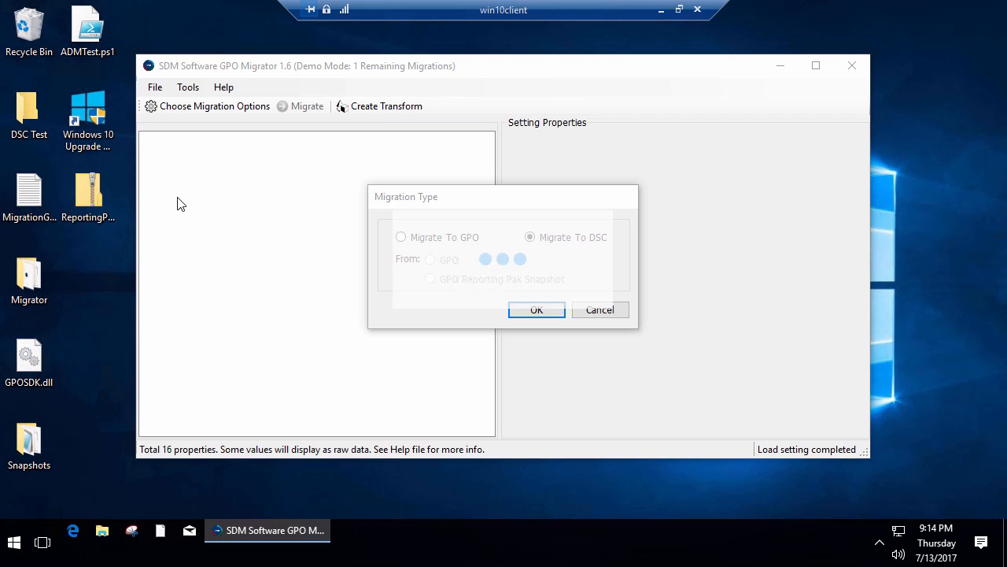
pyautogui.click(537, 309)
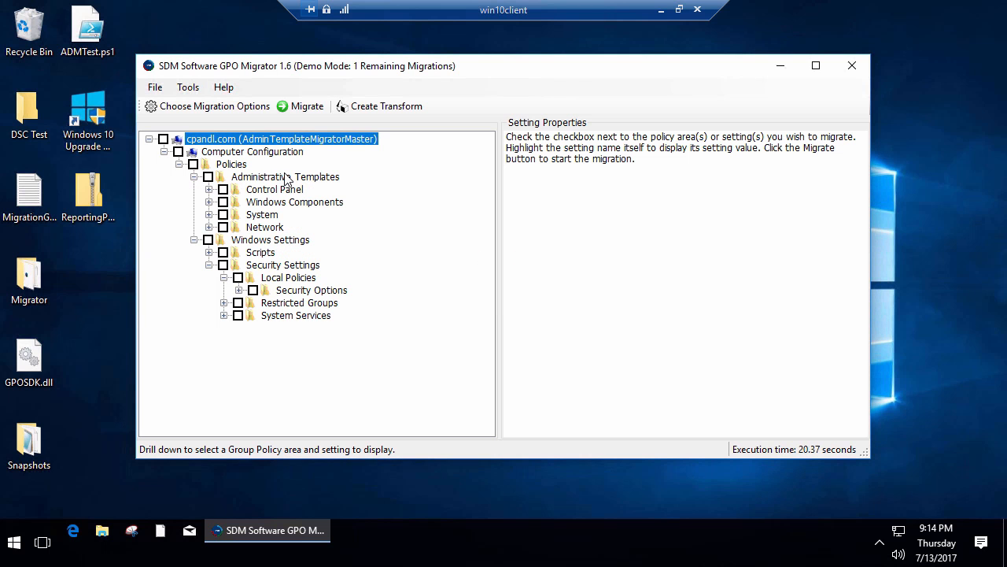
pyautogui.moveTo(196, 208)
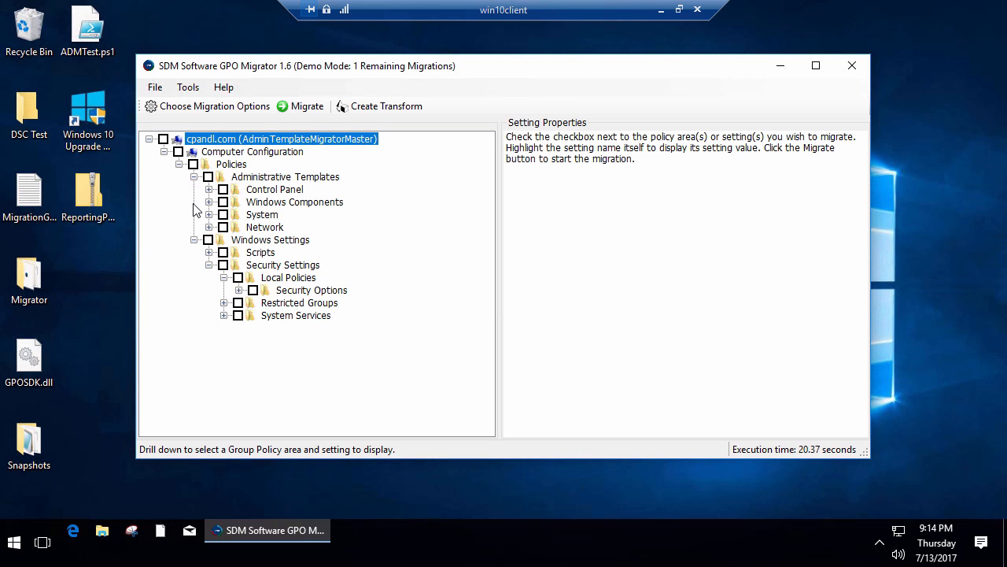
# Expand Windows Components > Internet Explorer and check all Internet Control Panel settings
pyautogui.click(208, 202)
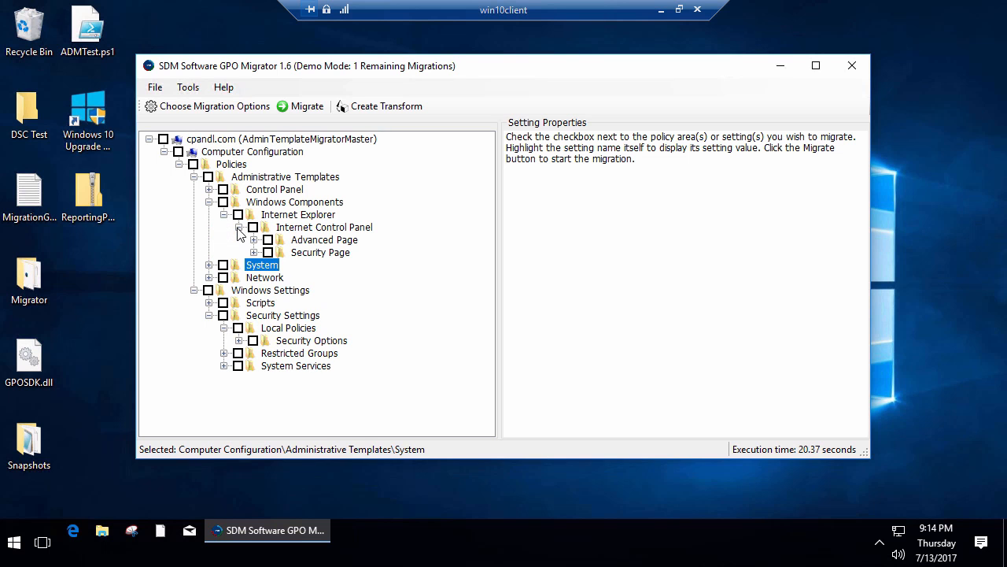
pyautogui.click(239, 239)
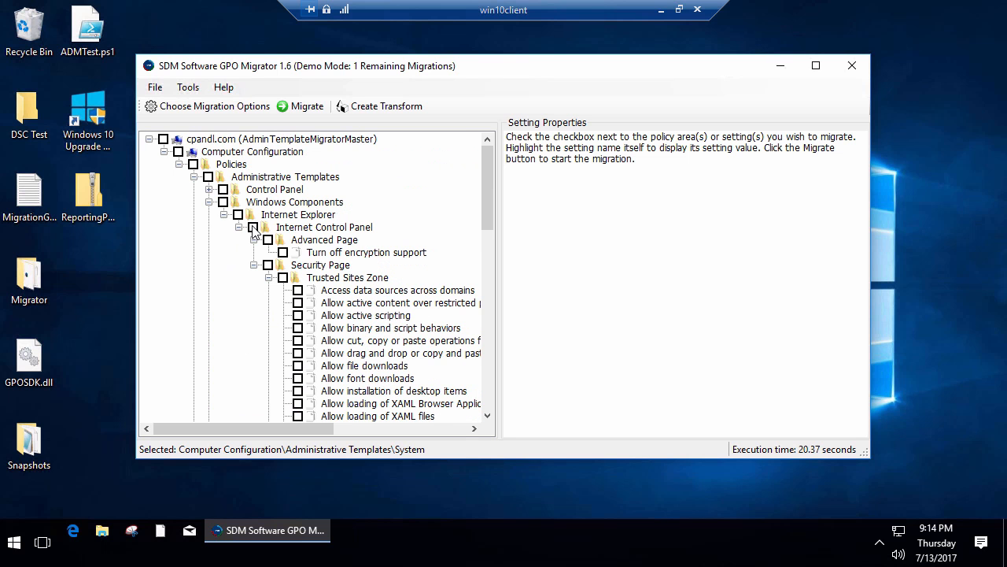
pyautogui.click(251, 227)
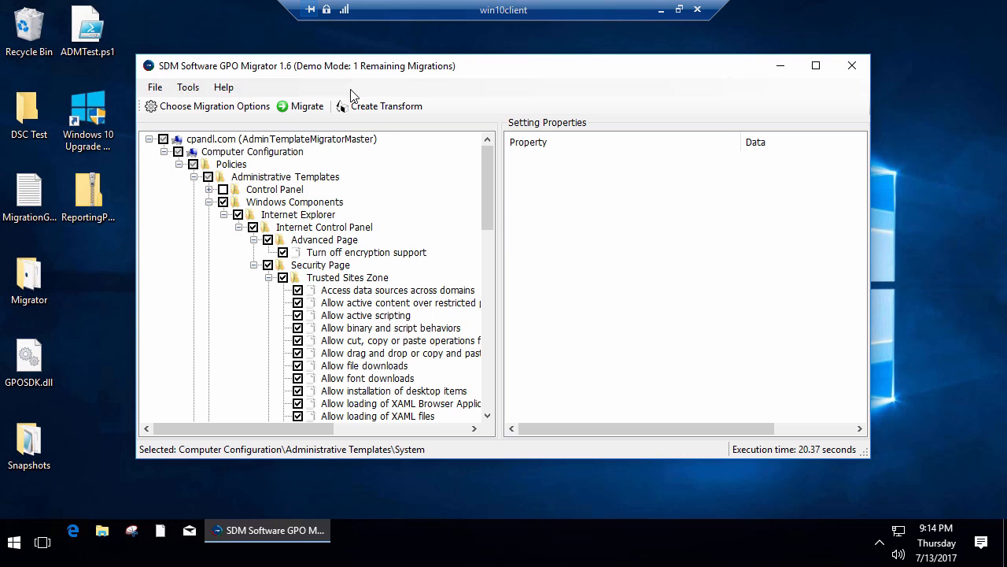
# Export to a DSC file on the Desktop, migrating 52 settings with zero errors
pyautogui.click(307, 105)
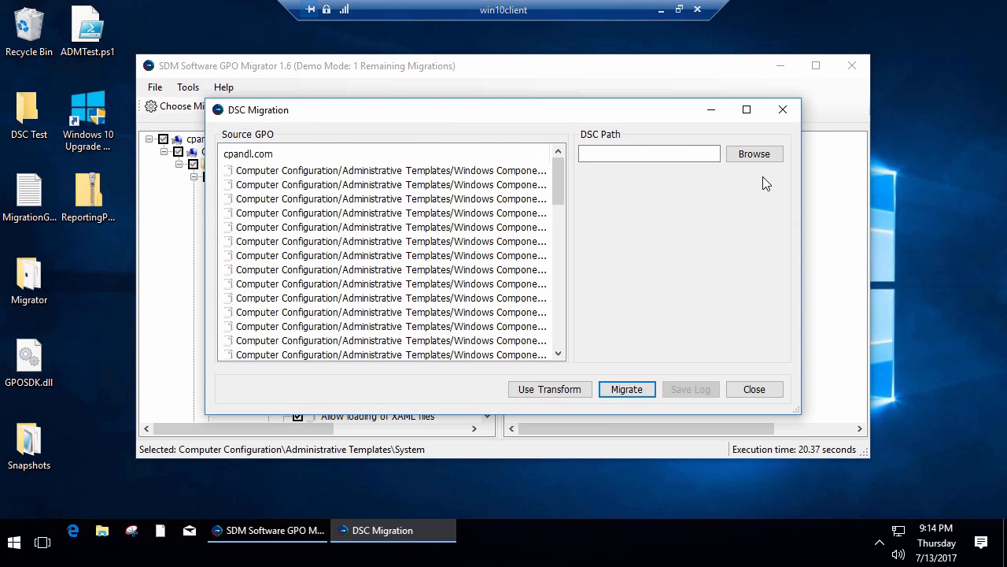
pyautogui.click(754, 154)
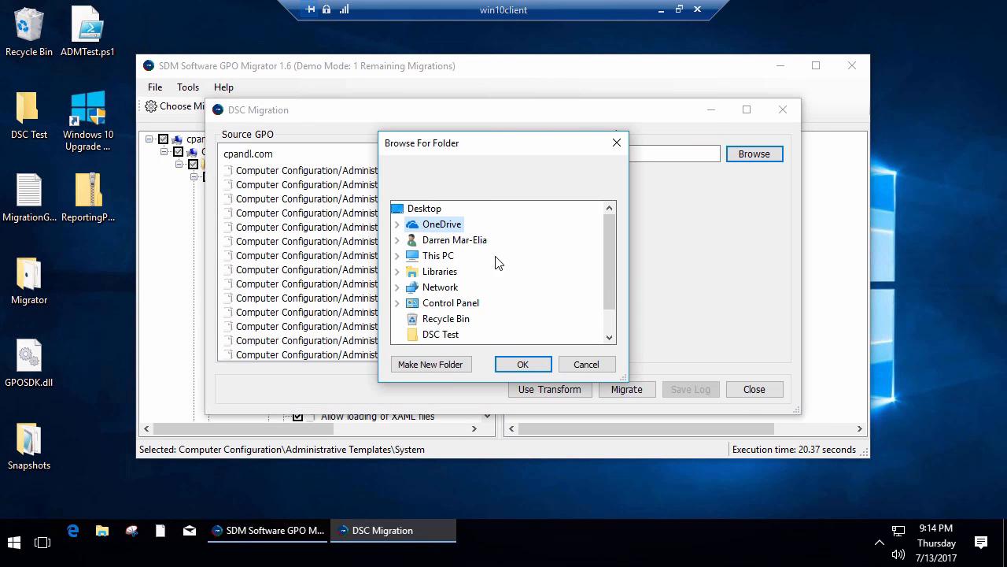
pyautogui.moveTo(423, 208)
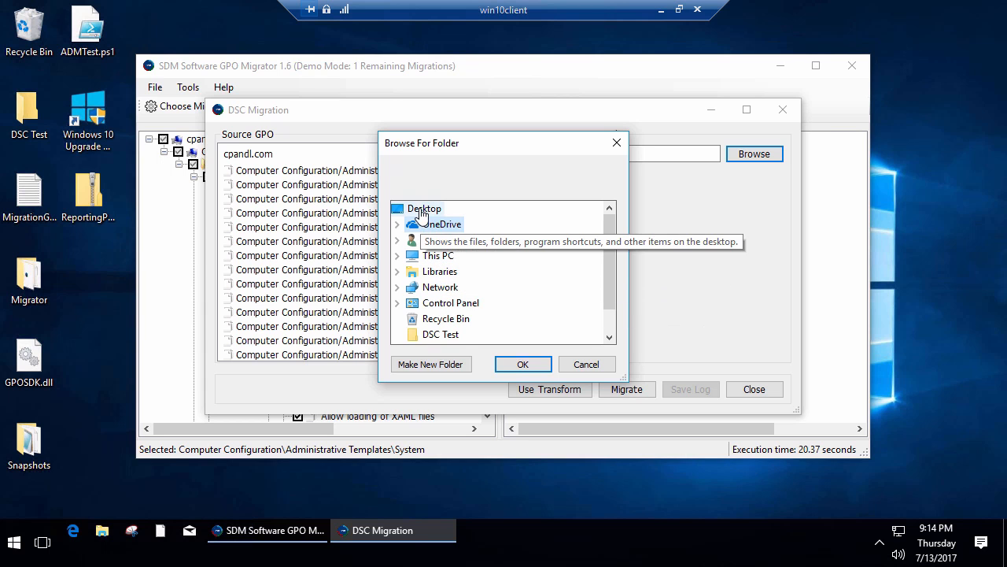
pyautogui.click(523, 364)
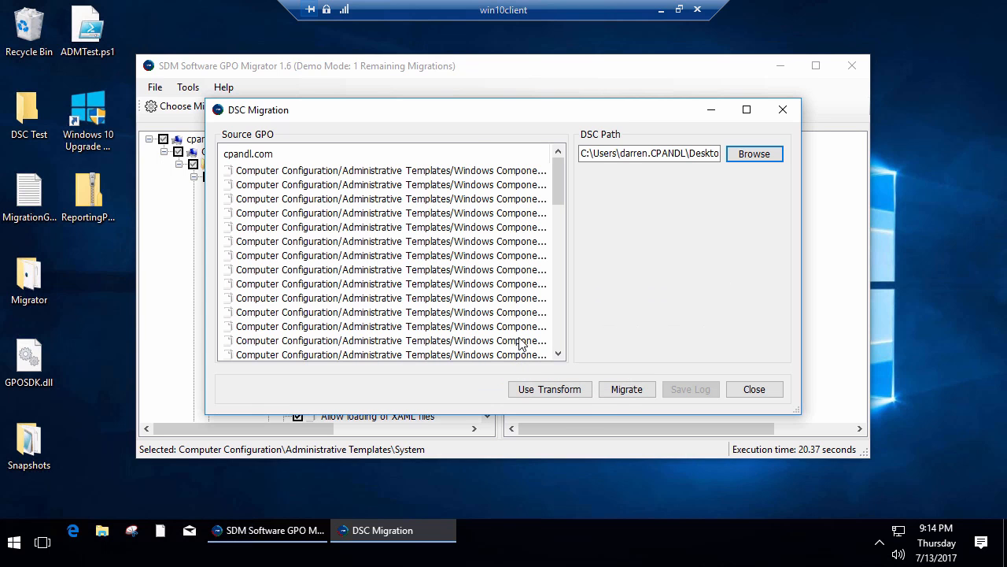
pyautogui.click(626, 389)
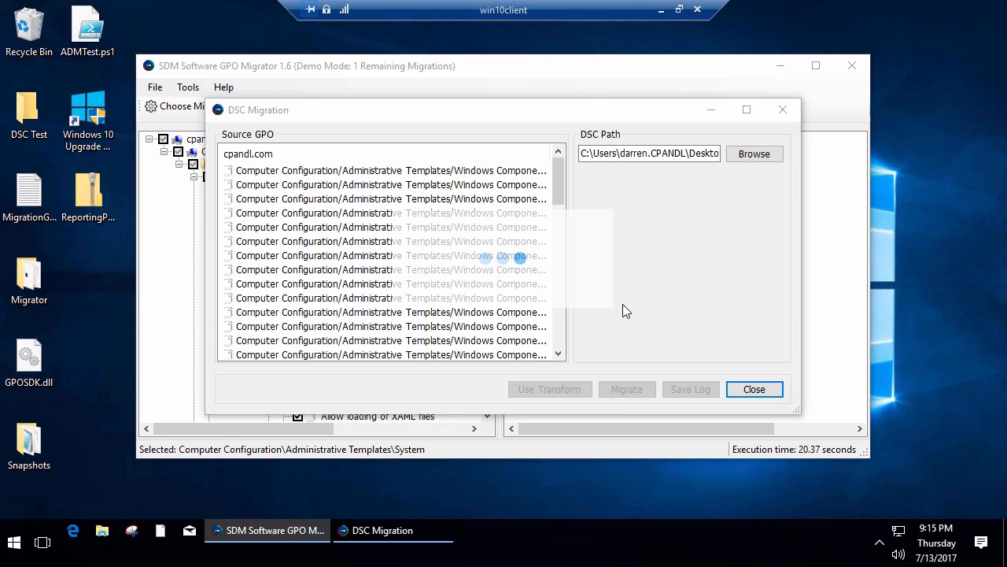
pyautogui.click(626, 389)
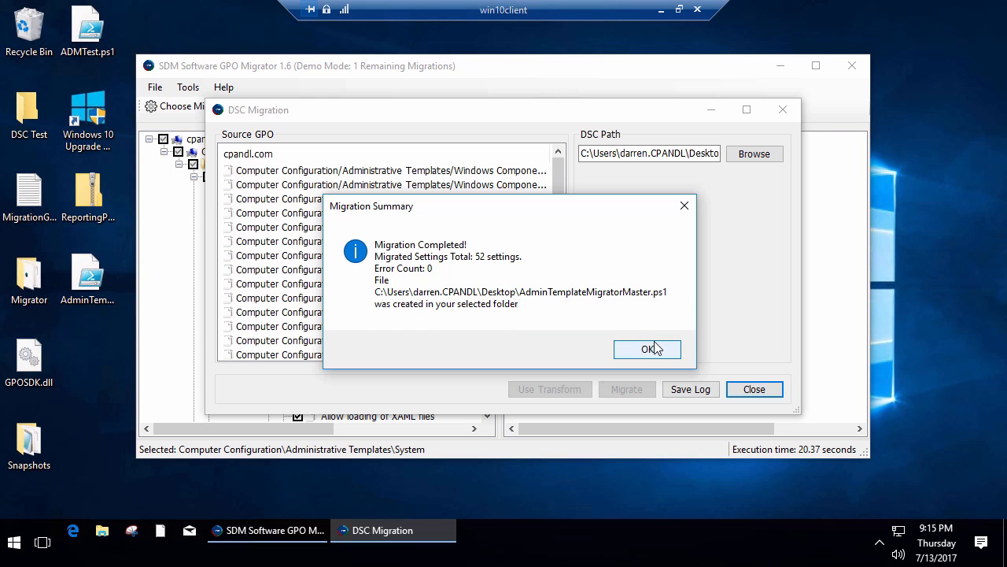
pyautogui.click(647, 349)
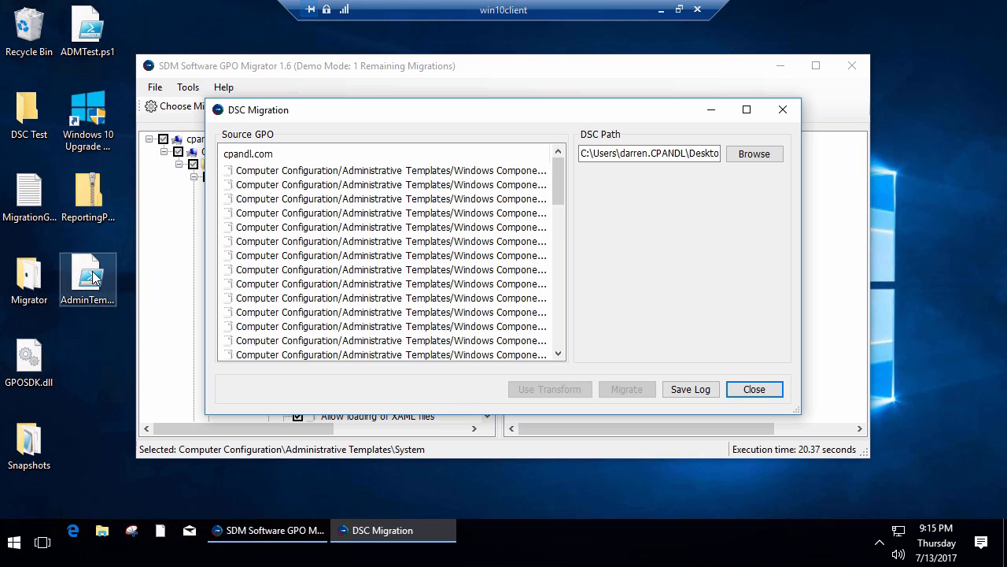
pyautogui.rightClick(91, 276)
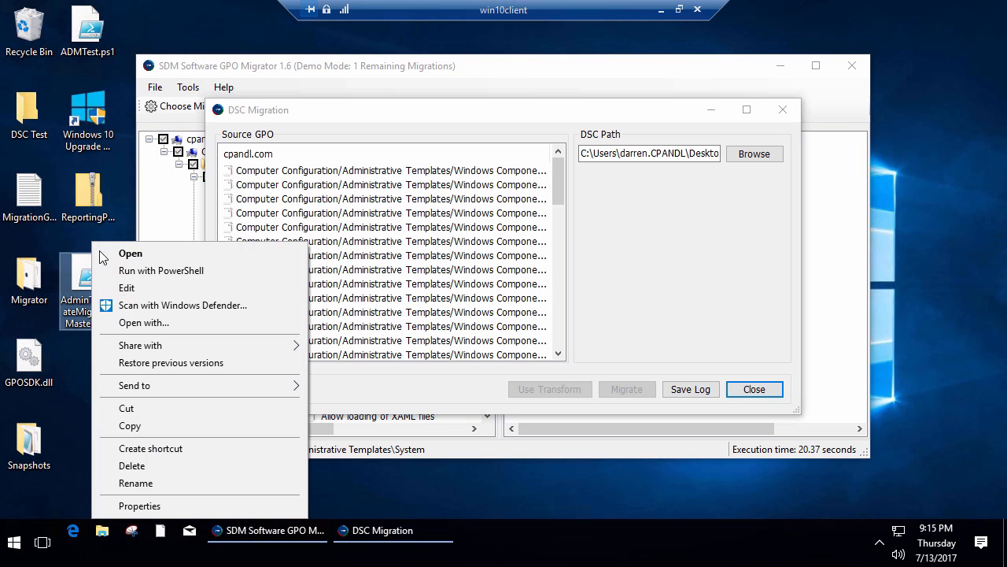
pyautogui.click(126, 287)
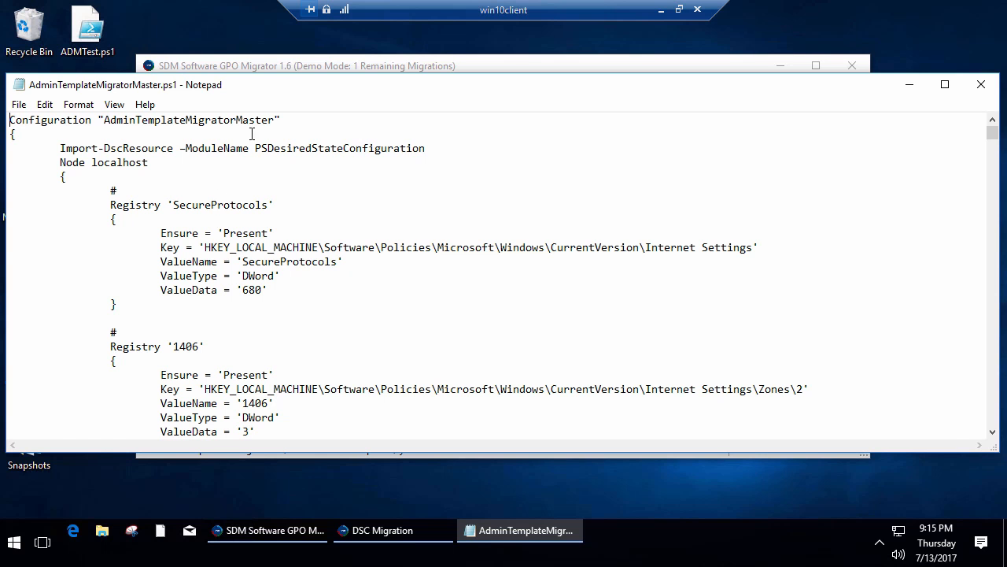
pyautogui.scroll(-3)
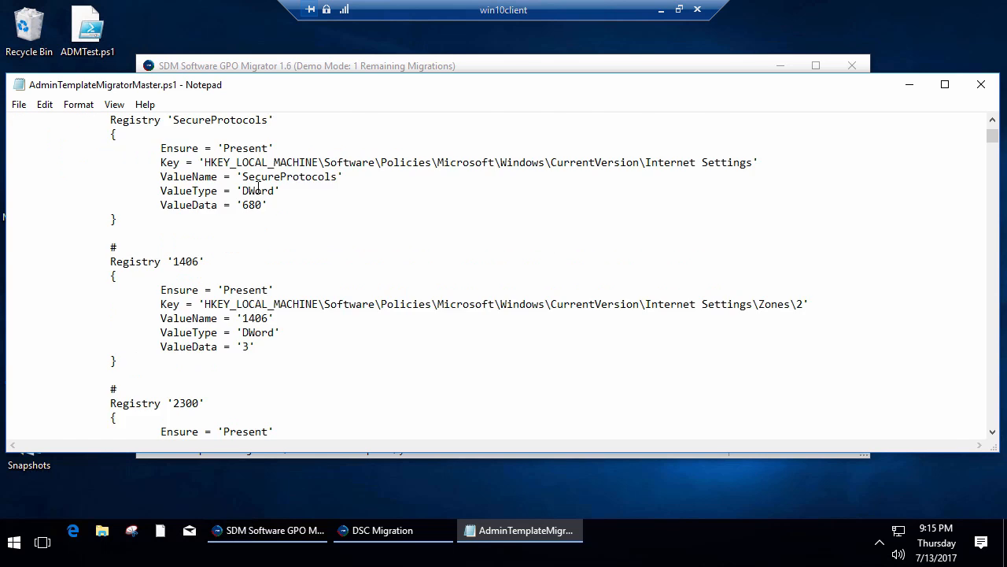
pyautogui.scroll(-3)
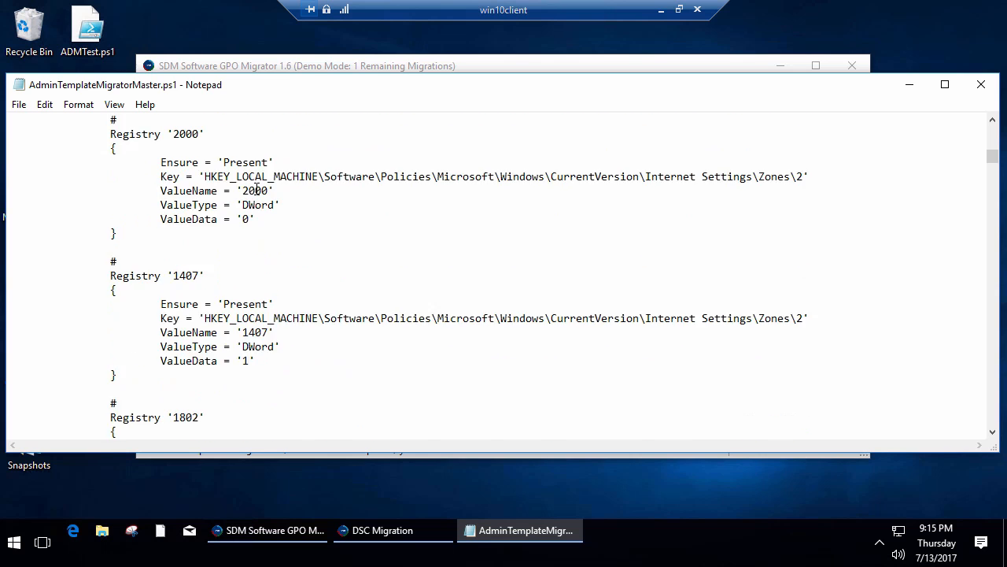
pyautogui.scroll(-3)
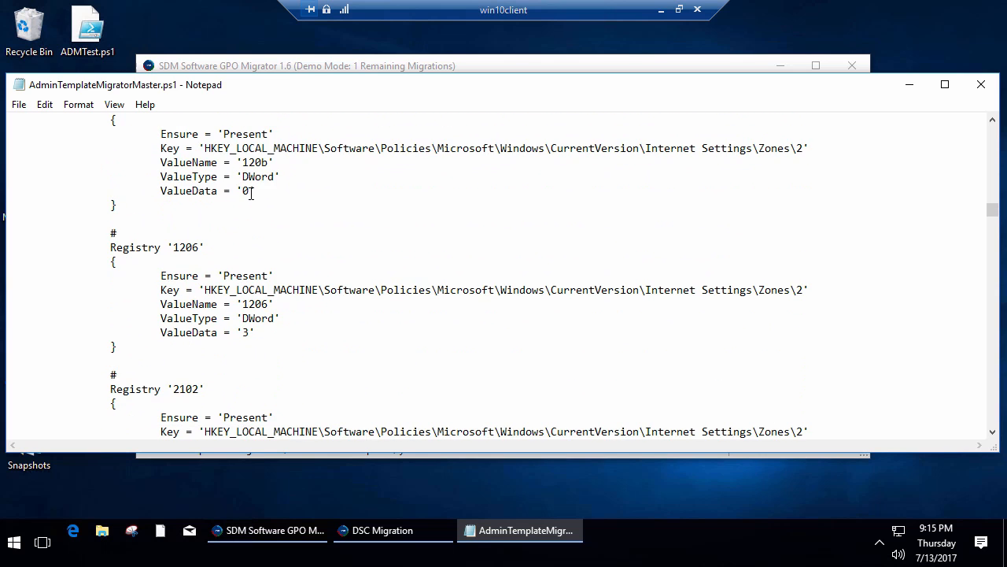
pyautogui.scroll(-3)
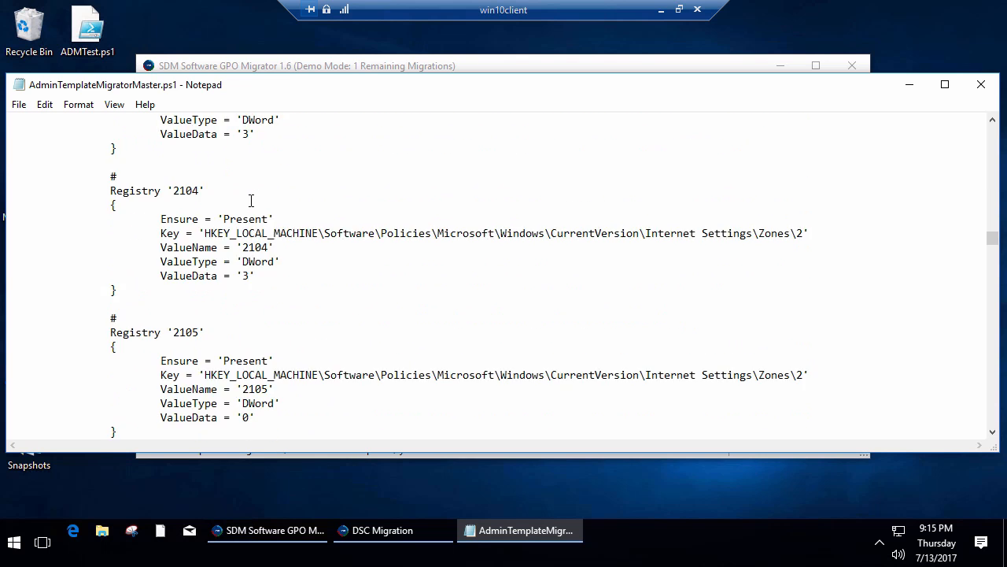
pyautogui.scroll(3)
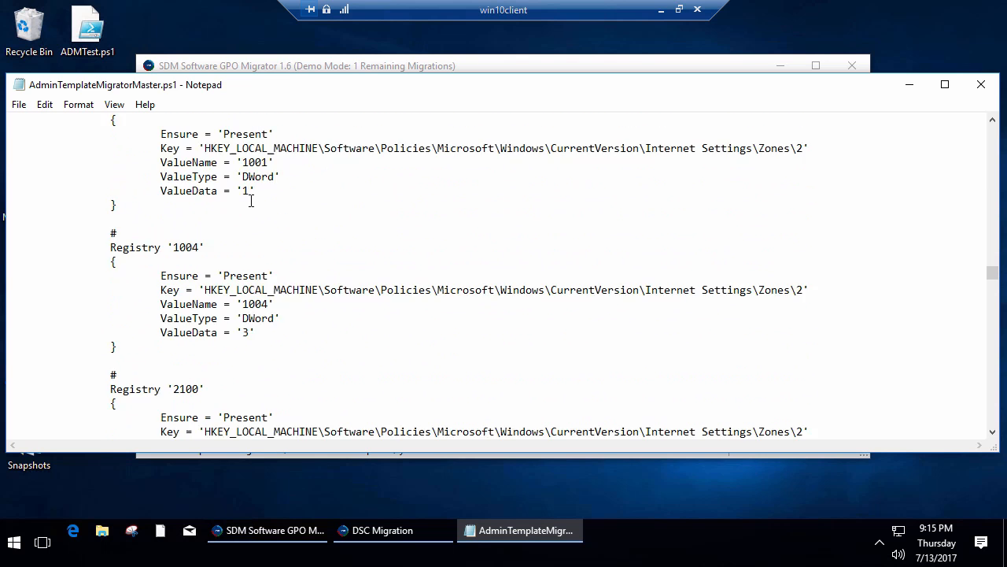
pyautogui.scroll(-3)
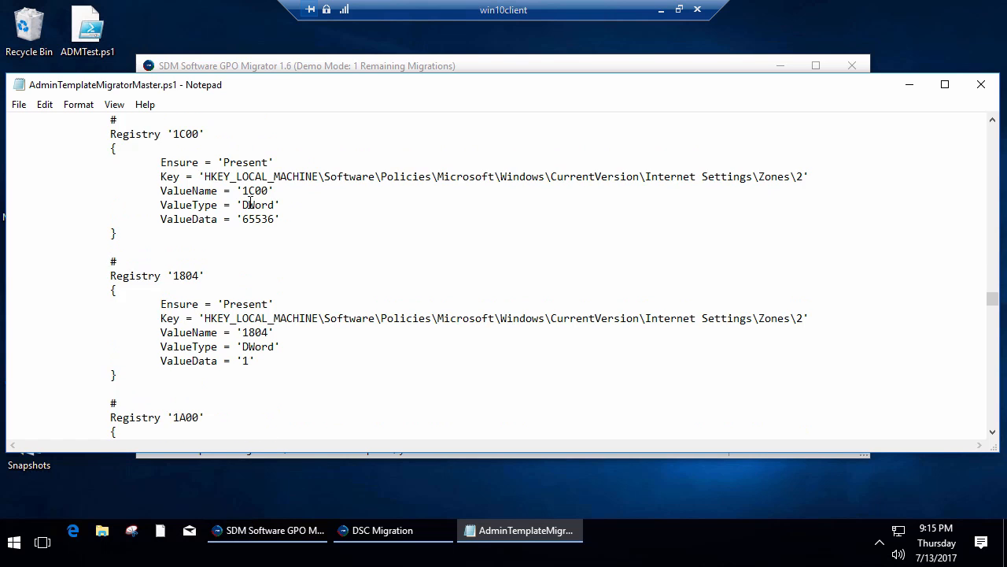
pyautogui.scroll(-3)
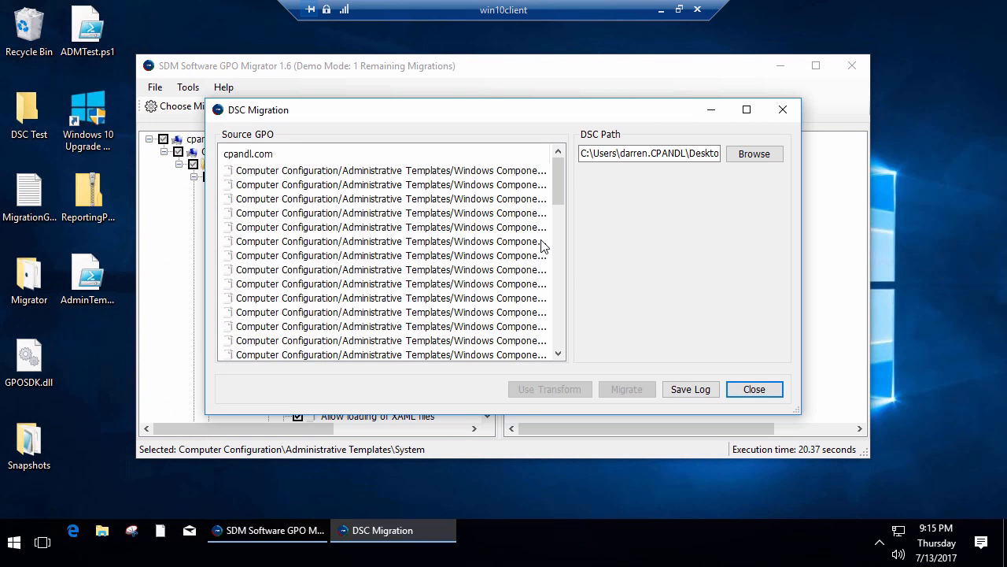
pyautogui.moveTo(756, 389)
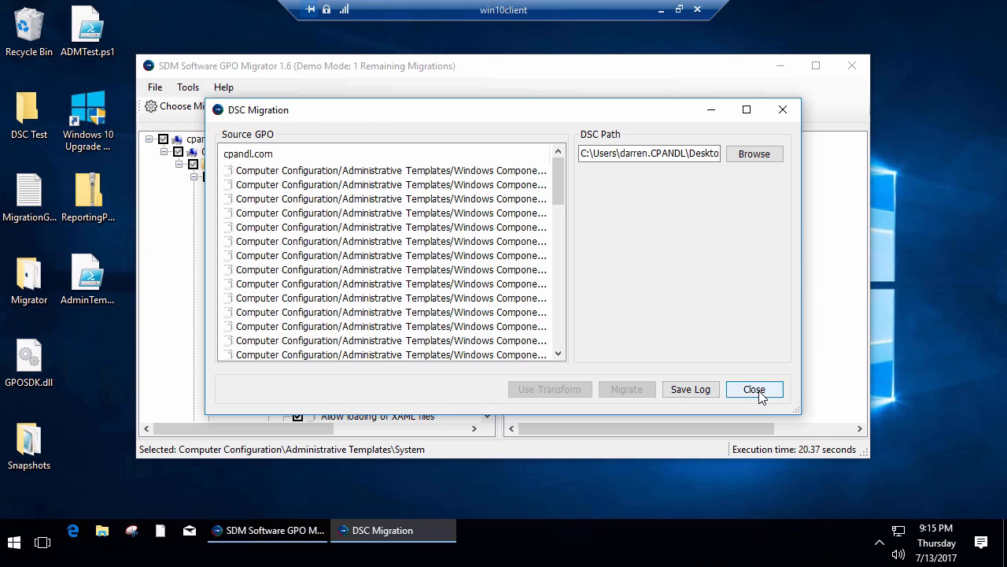
# Close the DSC Migration results window, returning to the settings tree
pyautogui.click(754, 388)
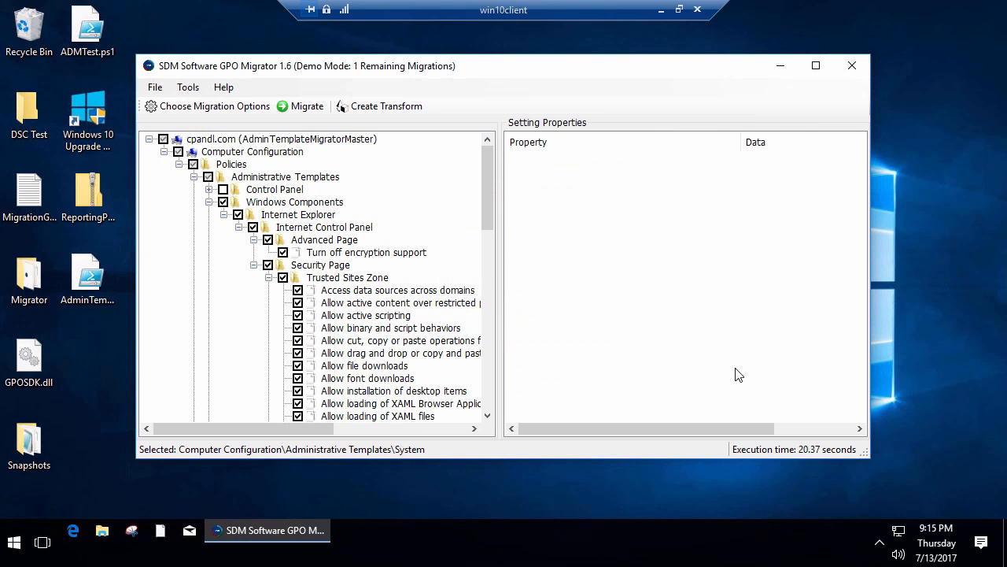